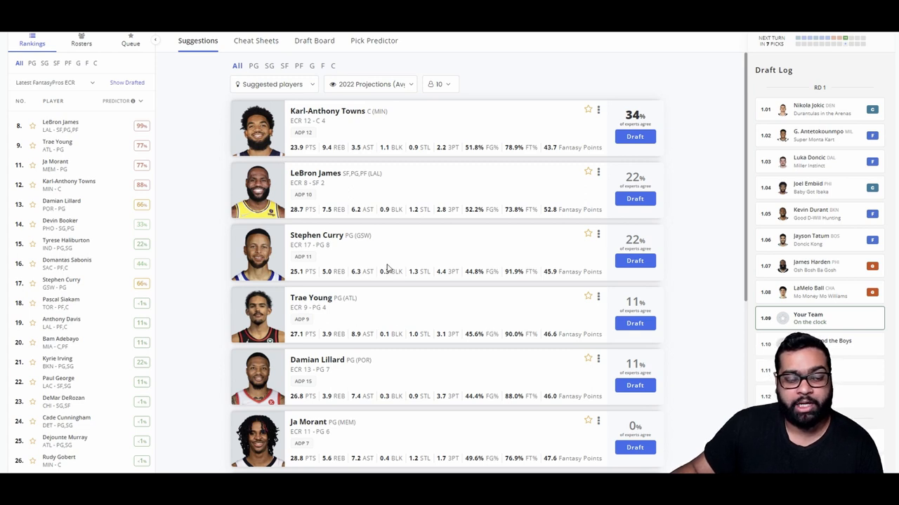
pyautogui.moveTo(430, 185)
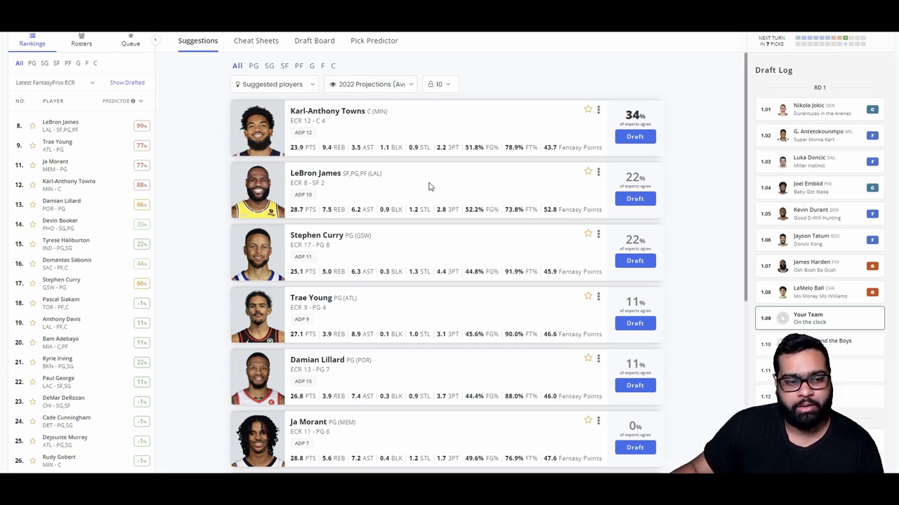
# Draft Stephen Curry as the first-round pick and review round one on the Draft Board.
pyautogui.scroll(-3)
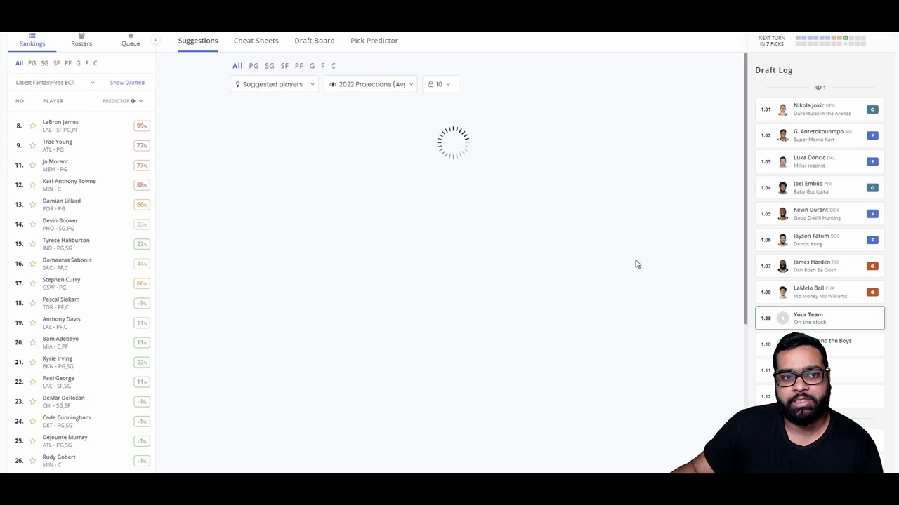
pyautogui.click(315, 40)
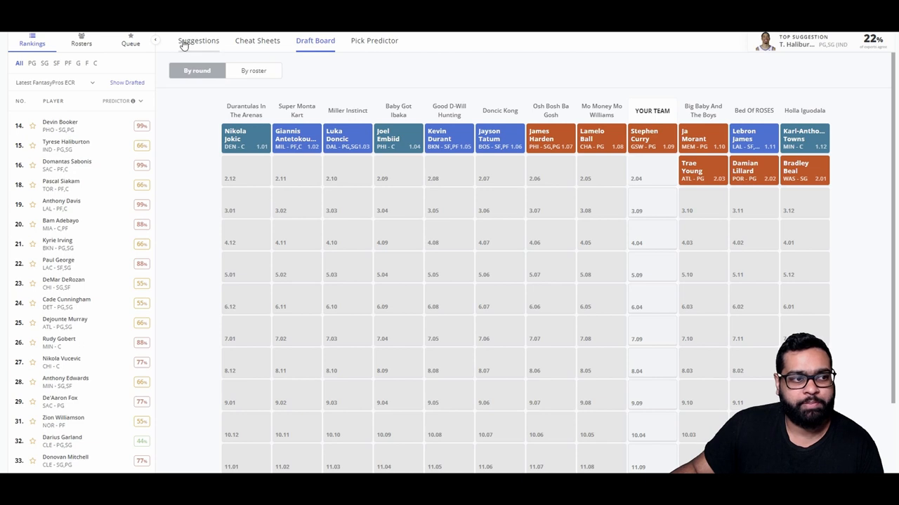
# Draft Tyrese Haliburton as the second-round pick and return to the Suggestions list.
pyautogui.click(198, 39)
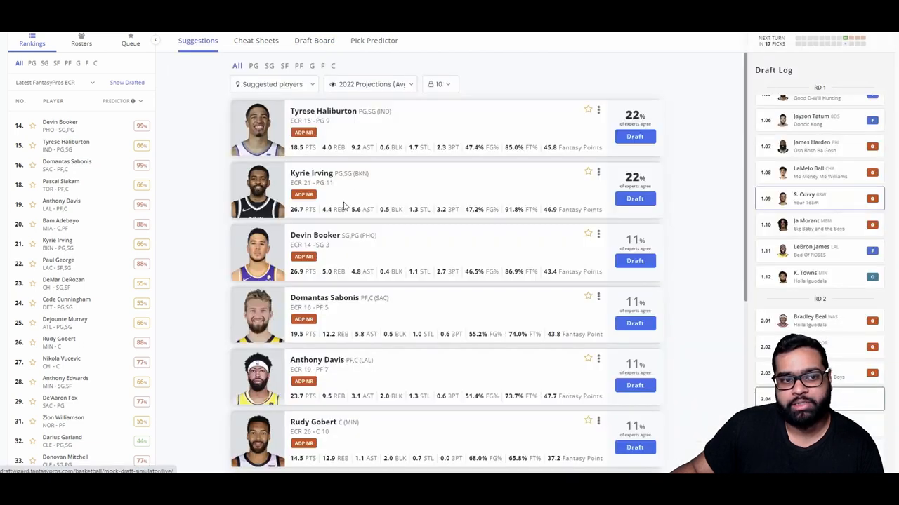
pyautogui.moveTo(555, 135)
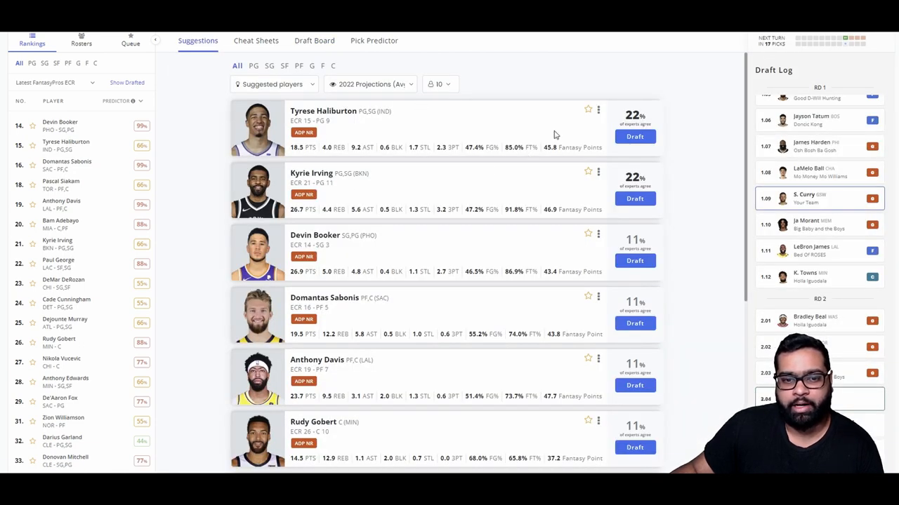
pyautogui.moveTo(657, 124)
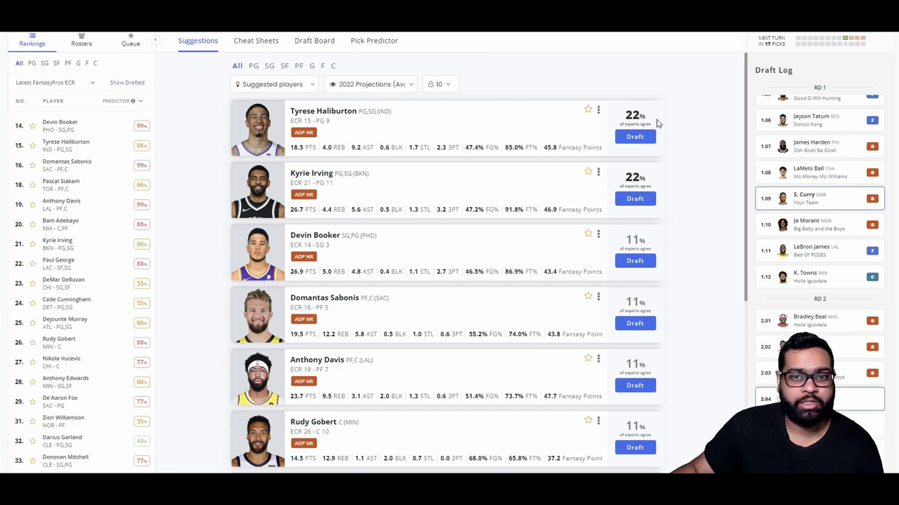
pyautogui.moveTo(677, 133)
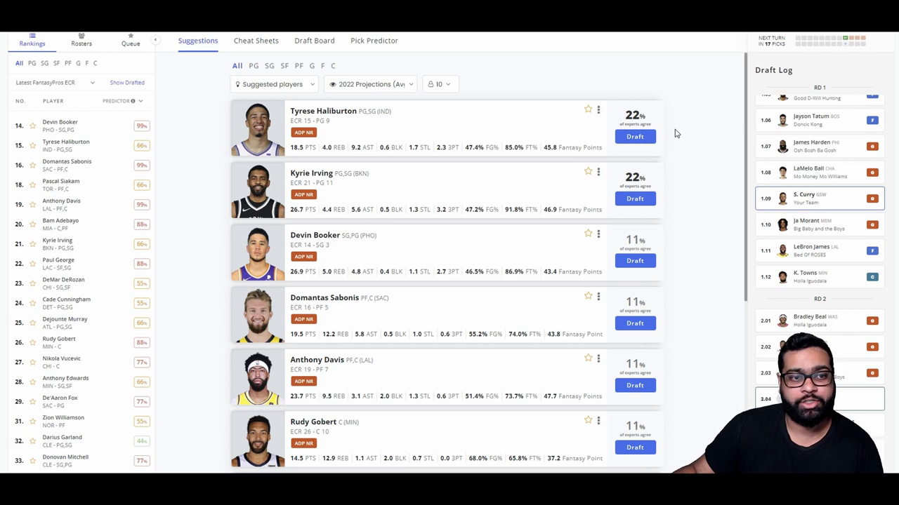
pyautogui.moveTo(494, 134)
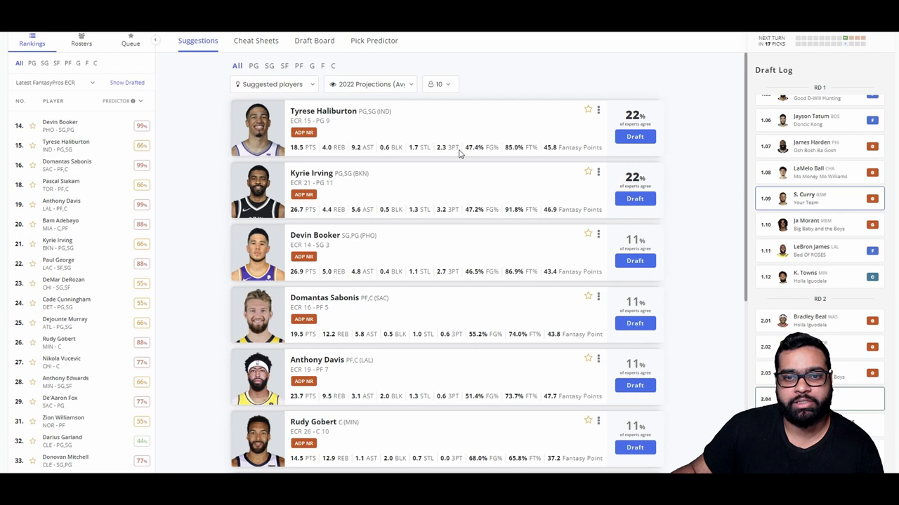
pyautogui.moveTo(635, 136)
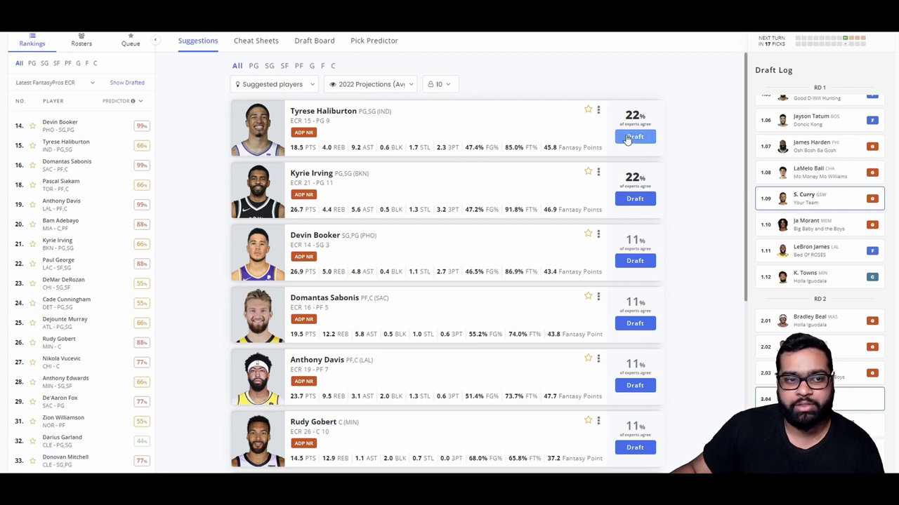
pyautogui.click(315, 39)
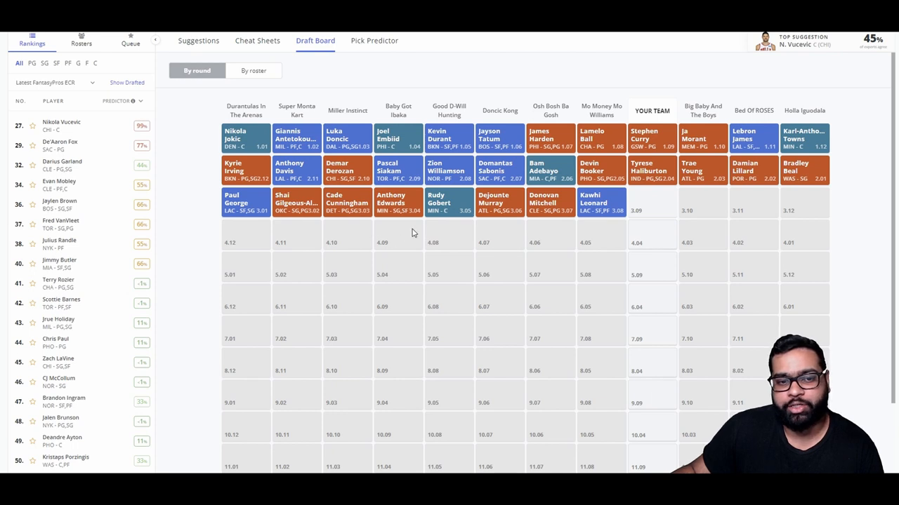
pyautogui.moveTo(551, 244)
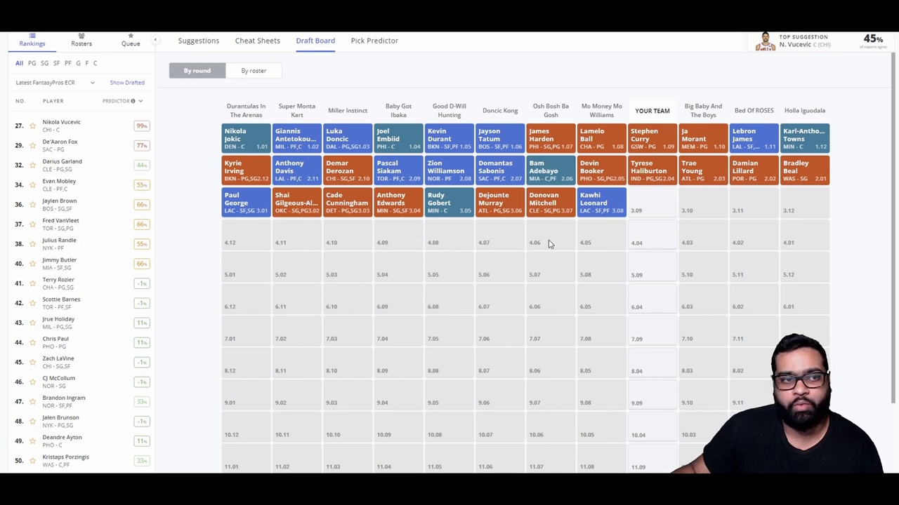
pyautogui.click(198, 40)
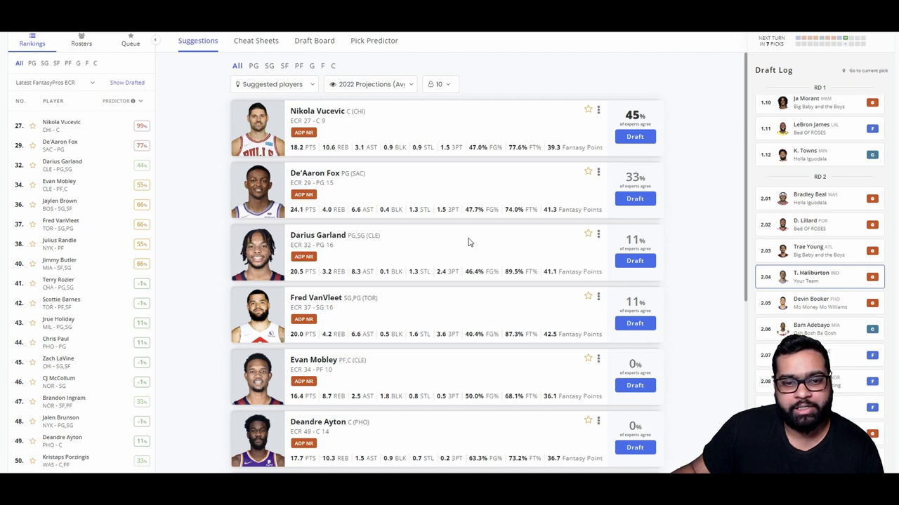
pyautogui.moveTo(474, 316)
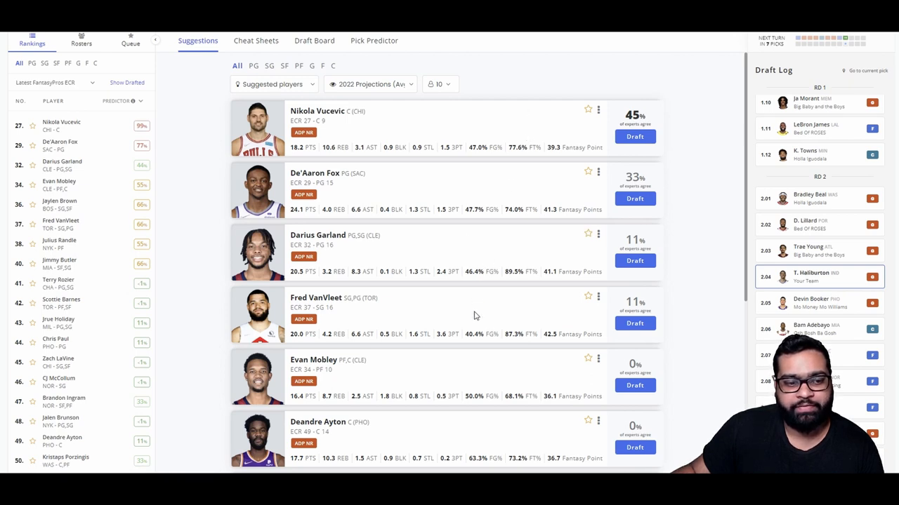
# Draft Nikola Vucevic in round three and view the Draft Board by round.
pyautogui.scroll(-3)
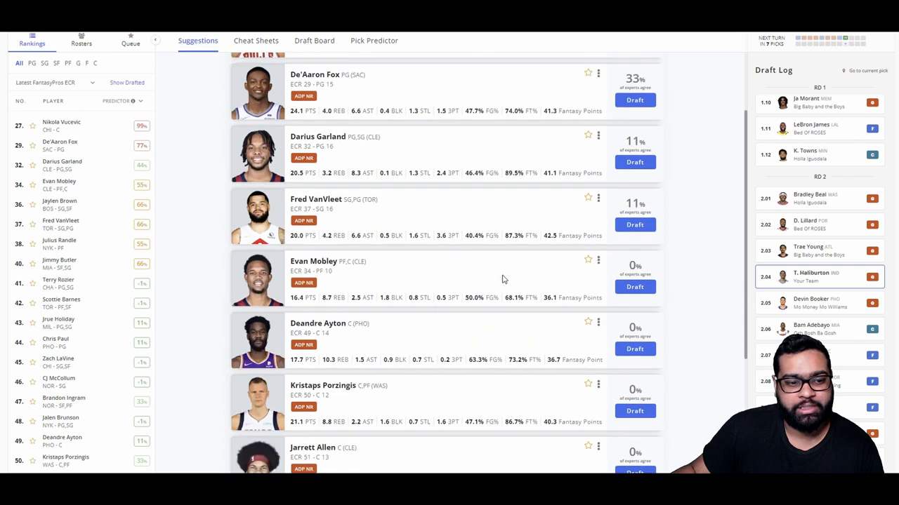
pyautogui.scroll(-3)
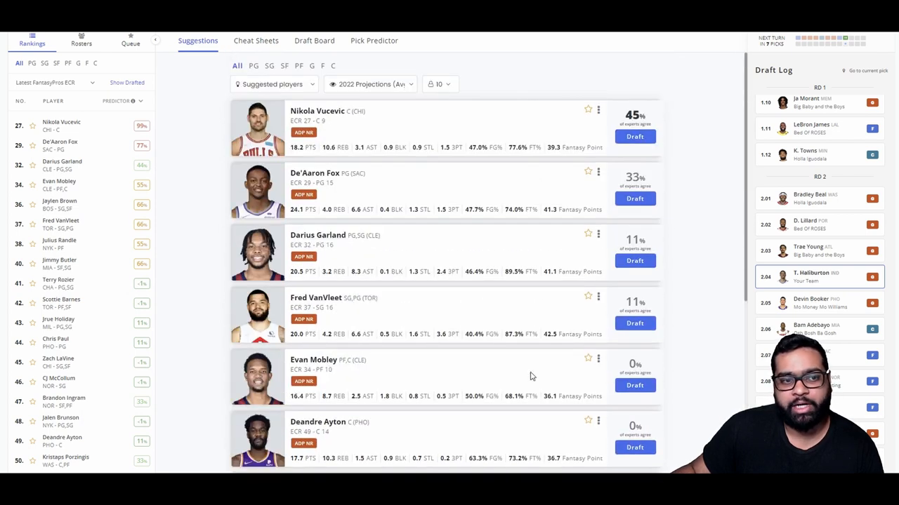
pyautogui.moveTo(476, 137)
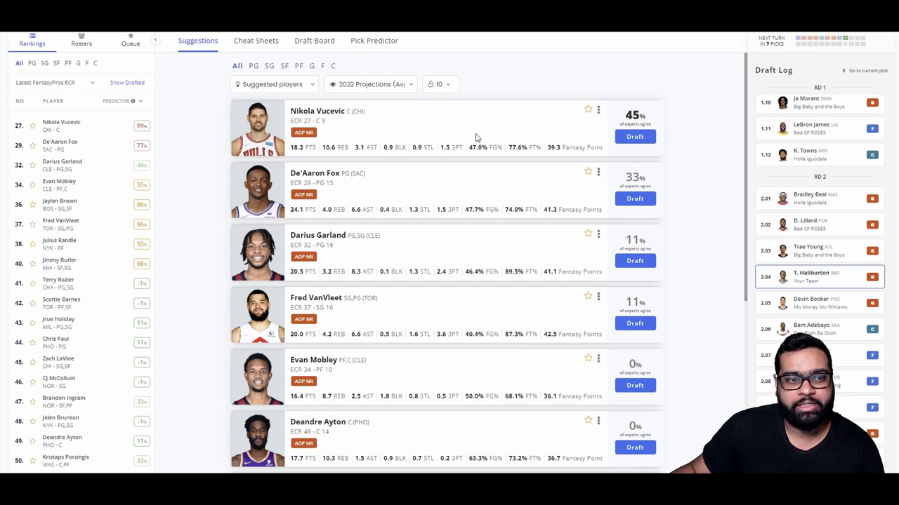
pyautogui.moveTo(450, 165)
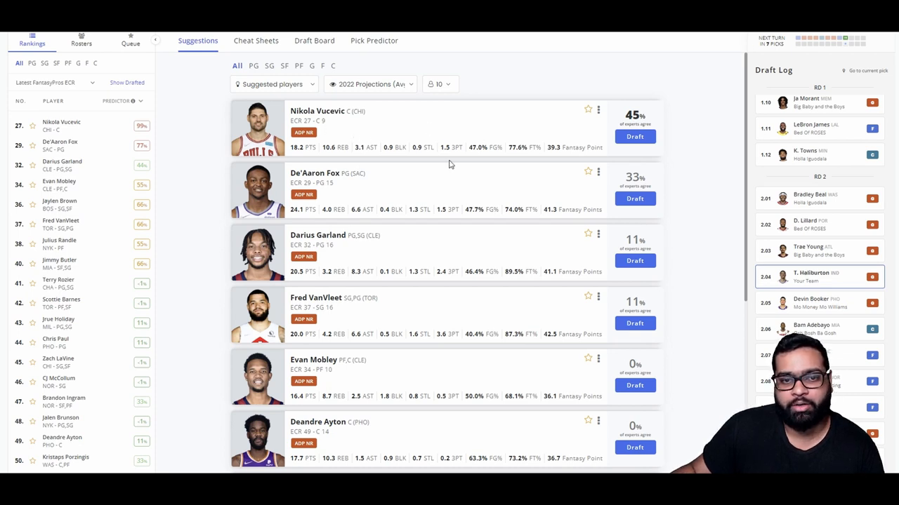
pyautogui.moveTo(576, 180)
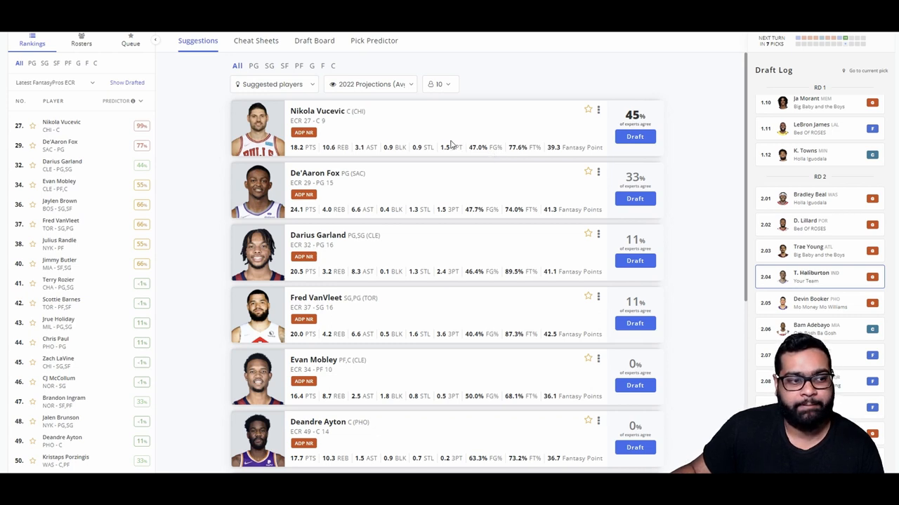
pyautogui.moveTo(586, 118)
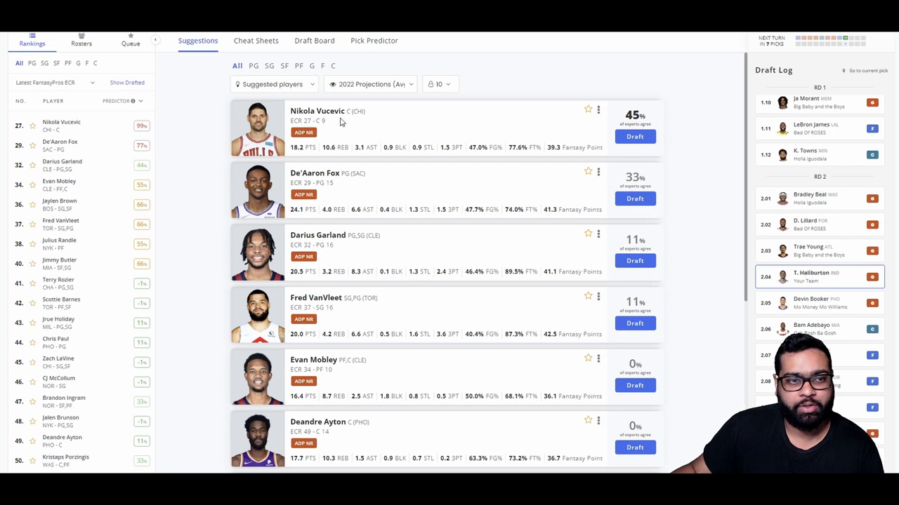
pyautogui.moveTo(315, 39)
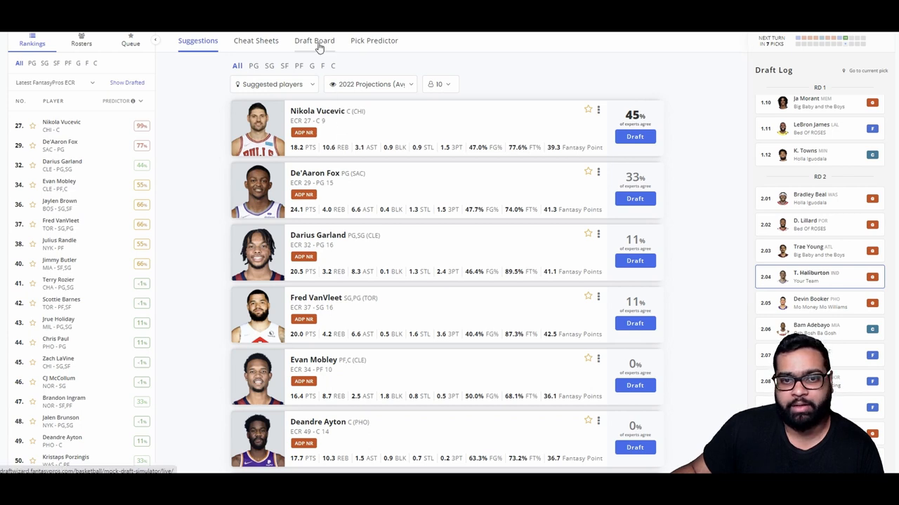
pyautogui.click(314, 39)
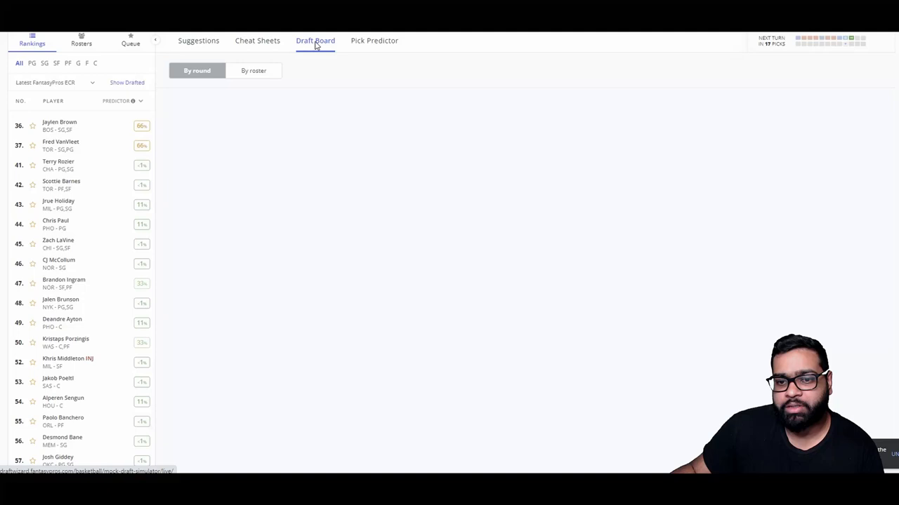
pyautogui.click(315, 39)
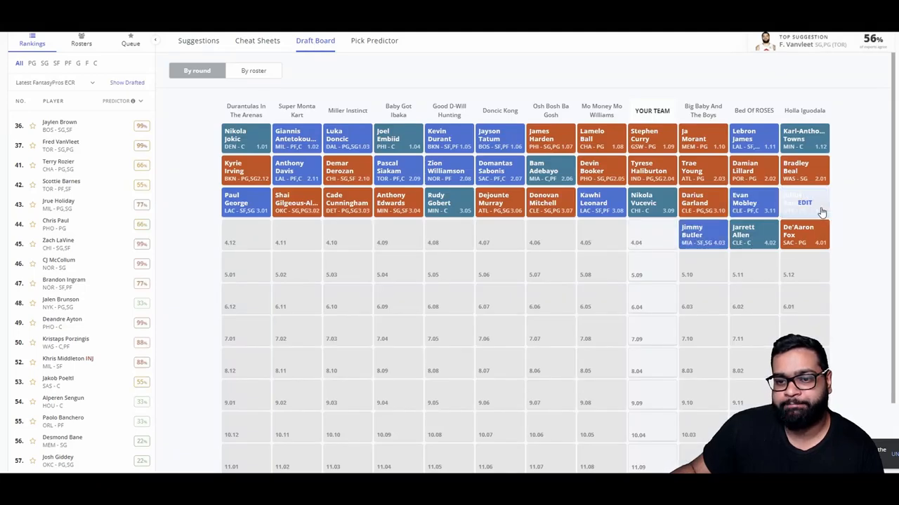
pyautogui.click(803, 202)
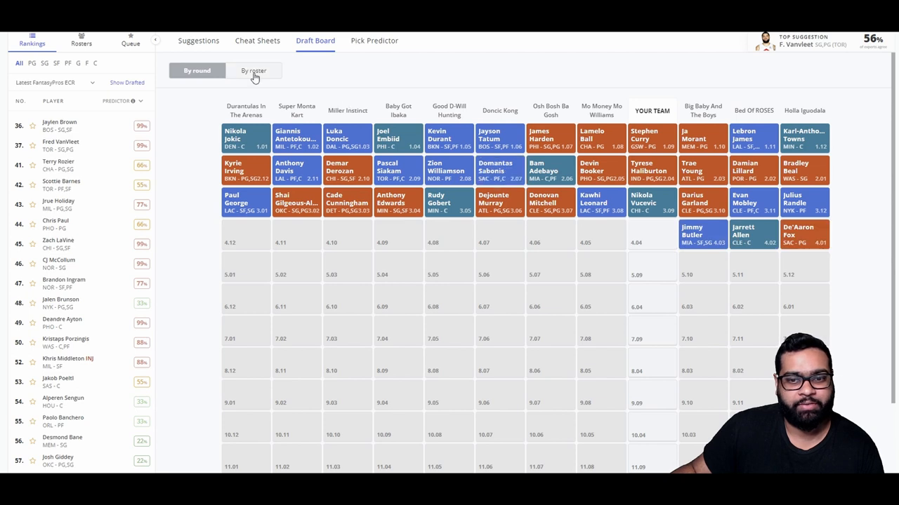
# Draft Fred VanVleet as the fourth-round pick and view all teams' picks on the Draft Board.
pyautogui.click(198, 40)
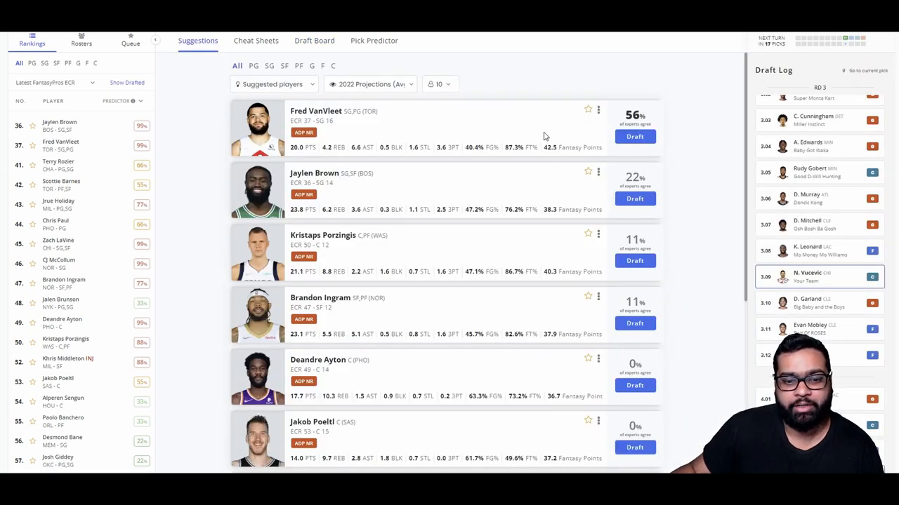
pyautogui.moveTo(551, 139)
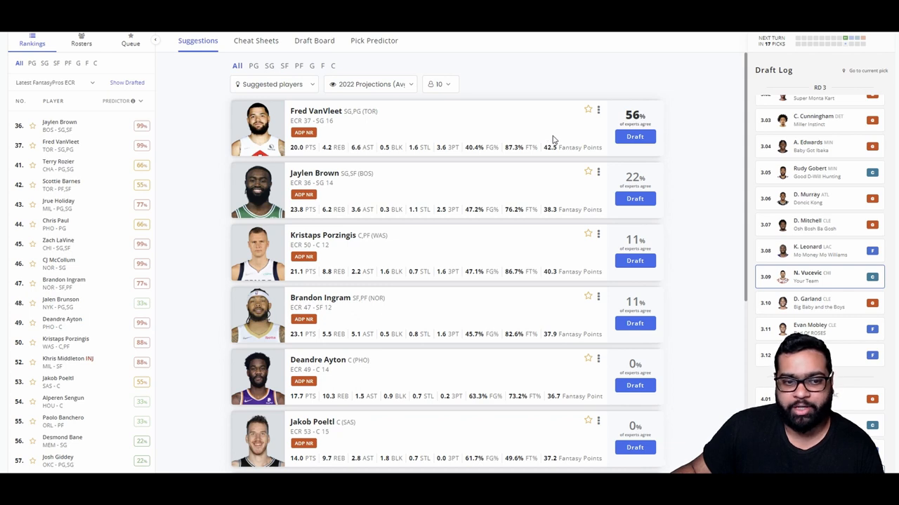
pyautogui.scroll(-3)
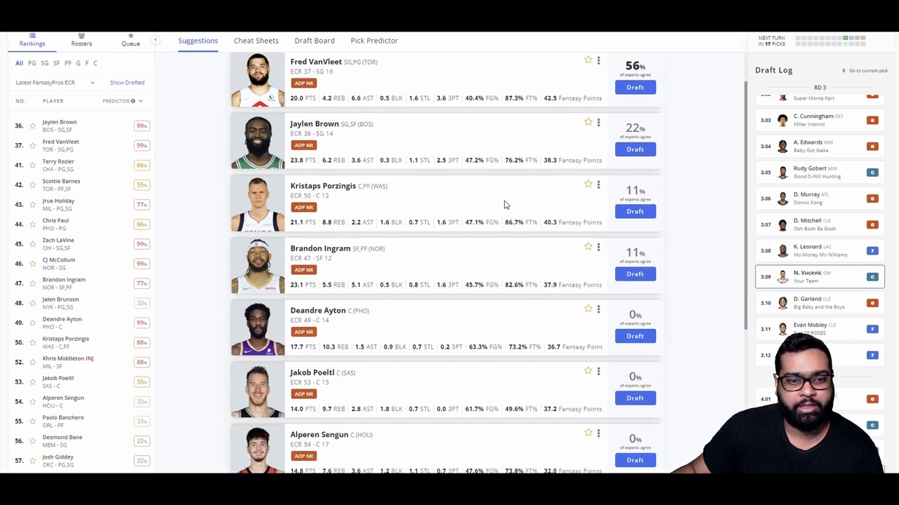
pyautogui.scroll(-3)
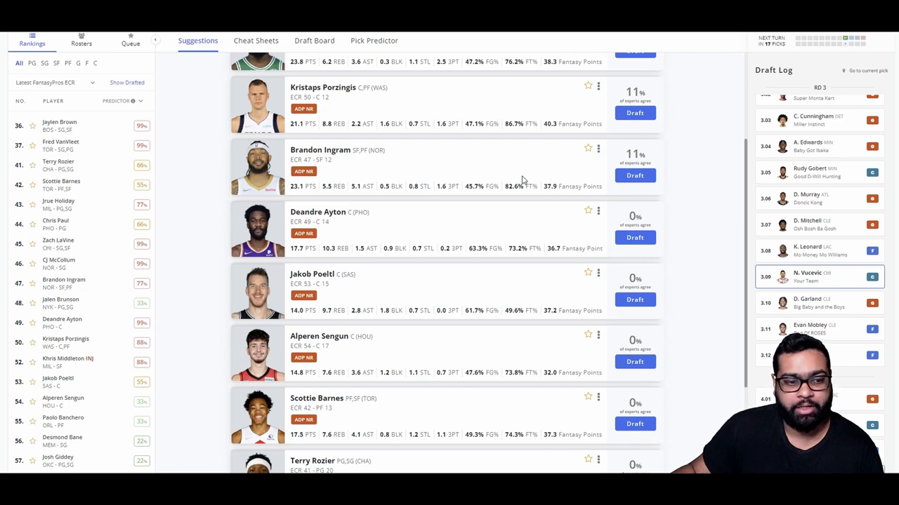
pyautogui.scroll(-3)
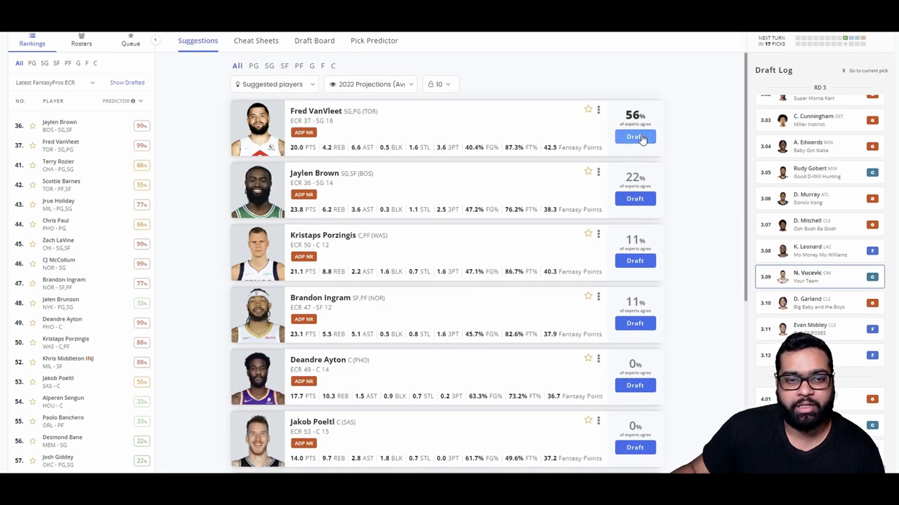
pyautogui.click(634, 136)
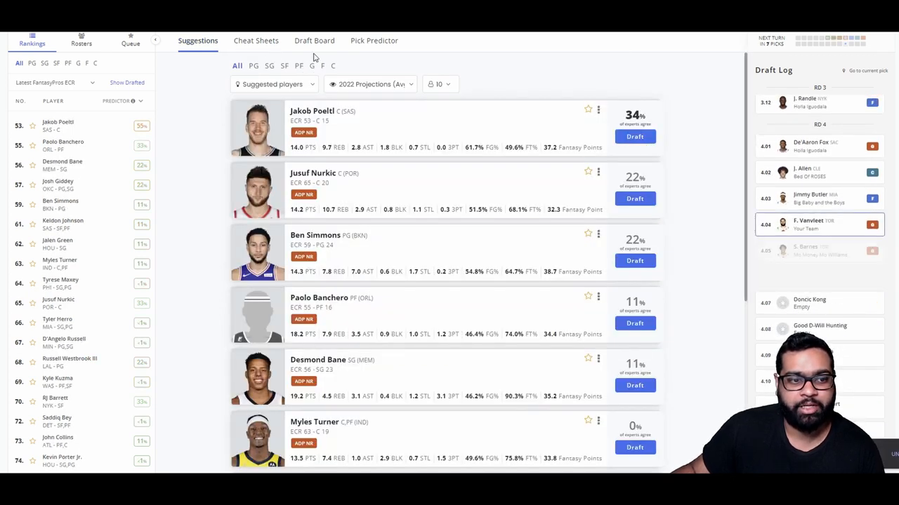
pyautogui.click(315, 40)
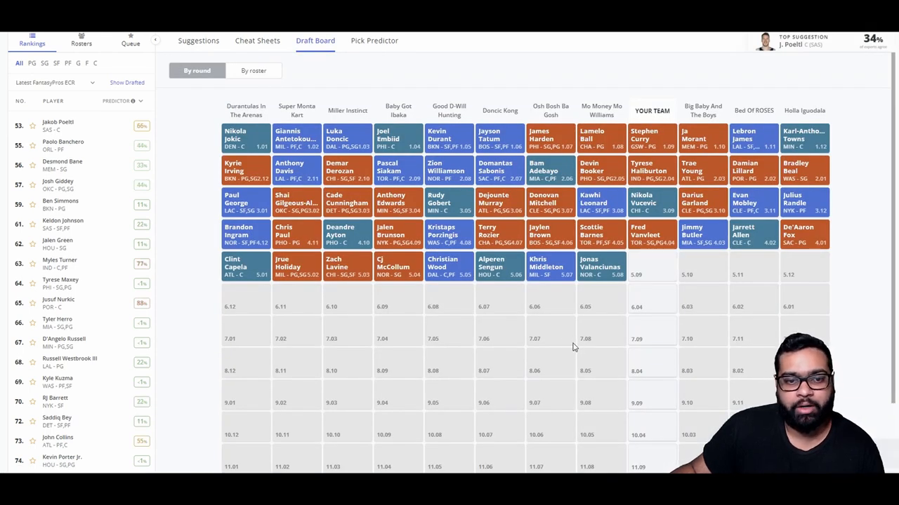
pyautogui.moveTo(567, 338)
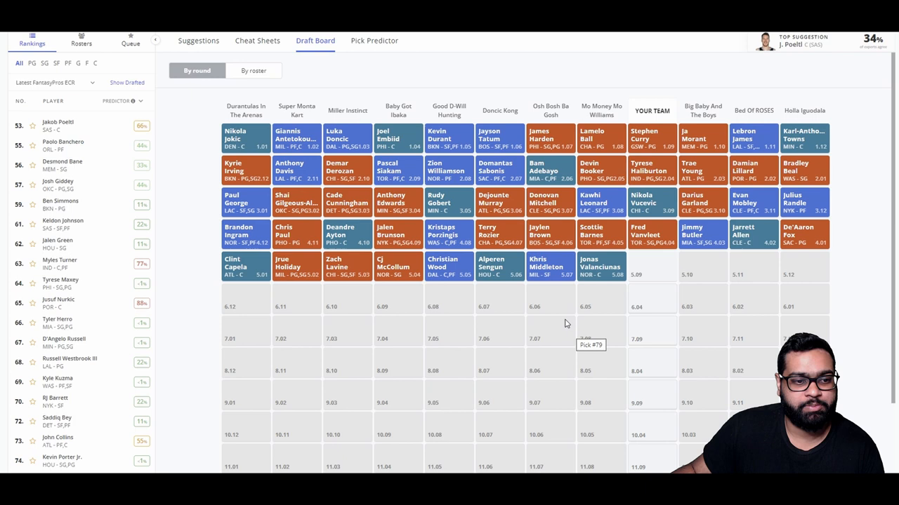
pyautogui.moveTo(539, 337)
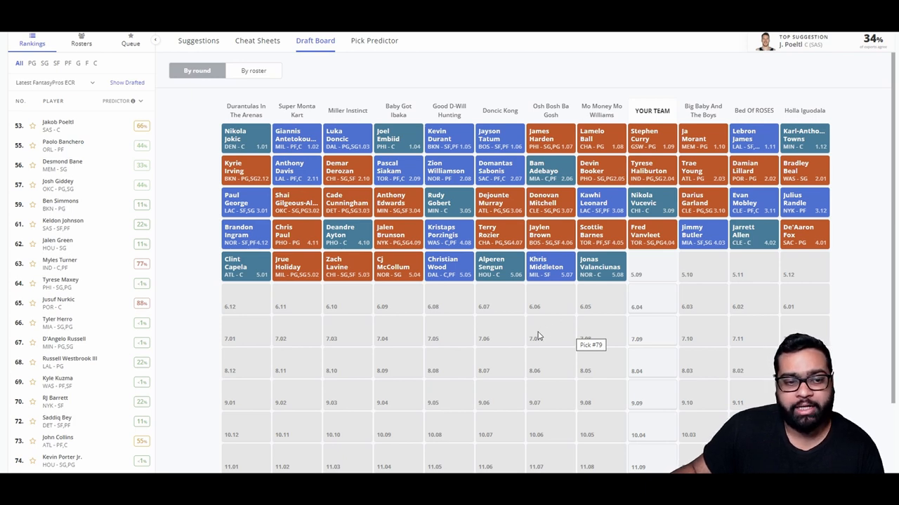
pyautogui.moveTo(483, 312)
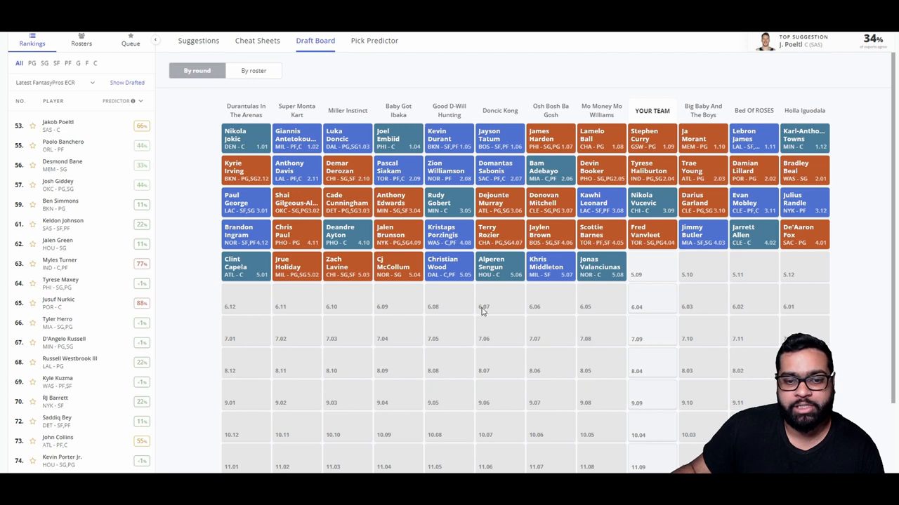
pyautogui.moveTo(592, 297)
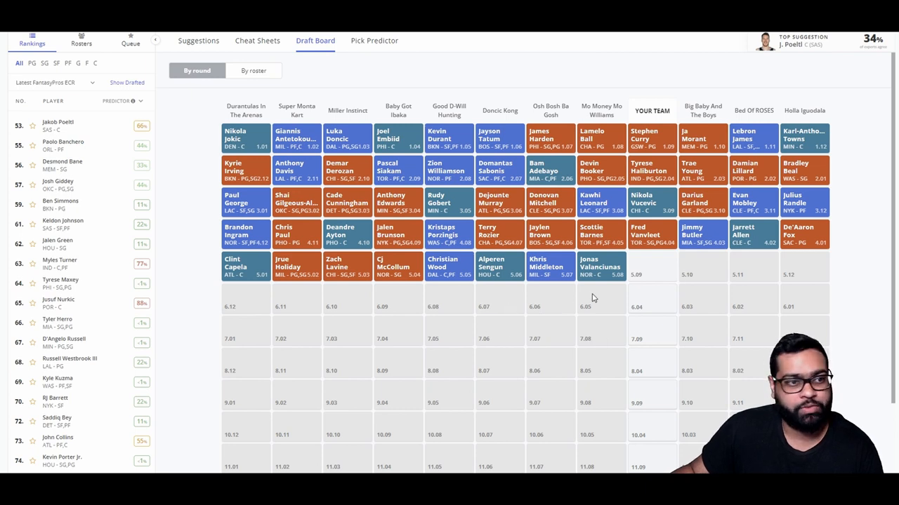
# Browse the round-five suggestions, check the Draft Board again, and return to Suggestions led by Jakob Poeltl.
pyautogui.click(198, 39)
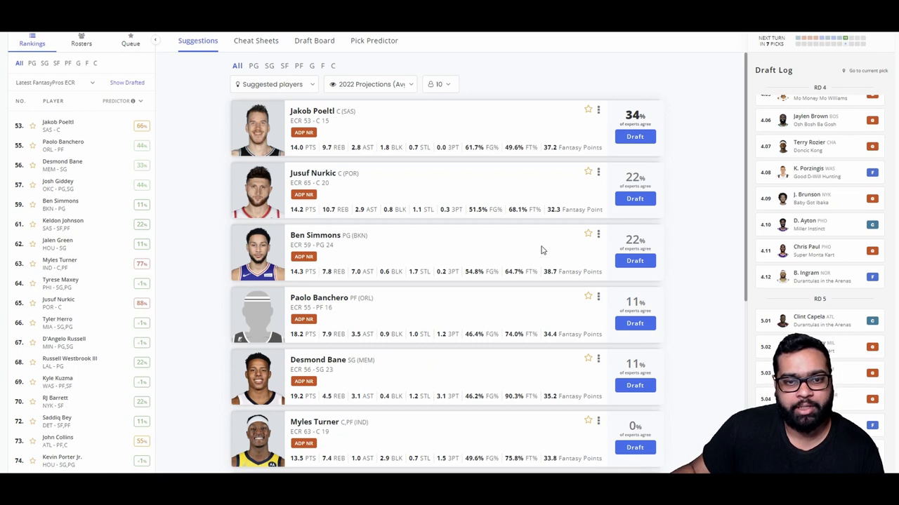
pyautogui.moveTo(546, 306)
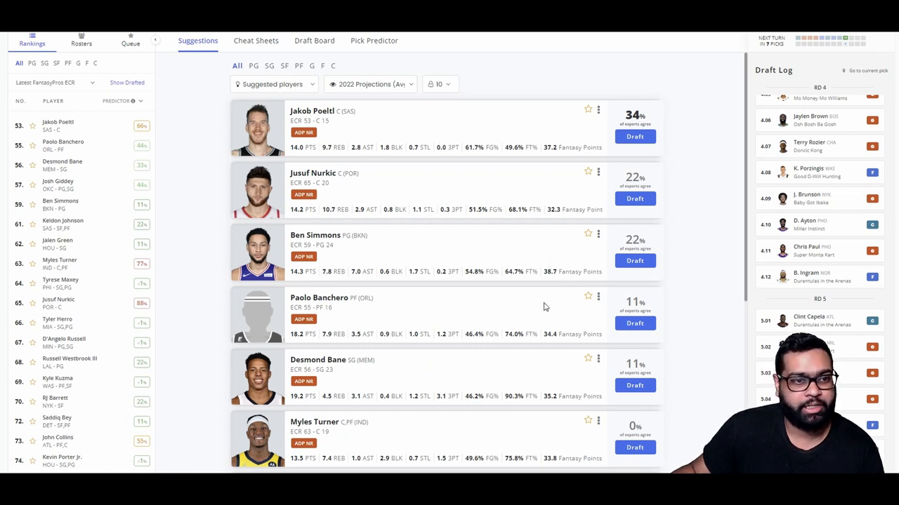
pyautogui.moveTo(558, 139)
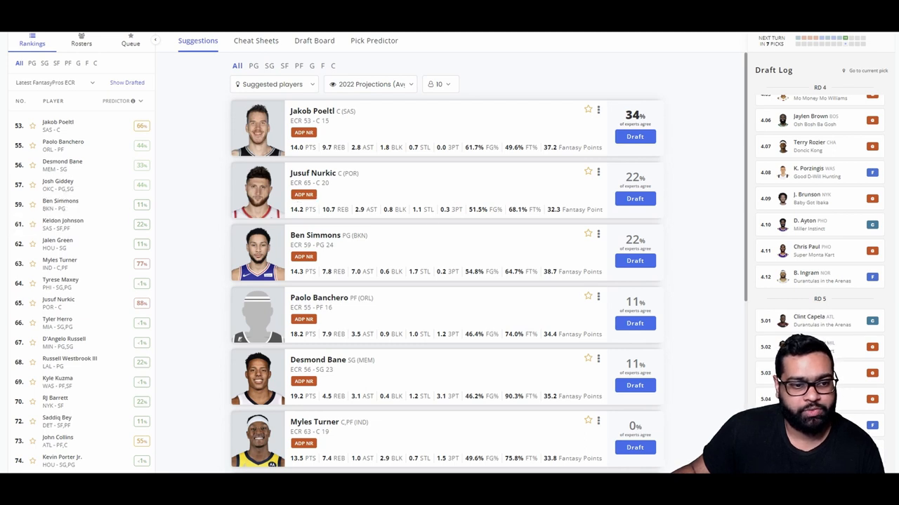
pyautogui.scroll(-3)
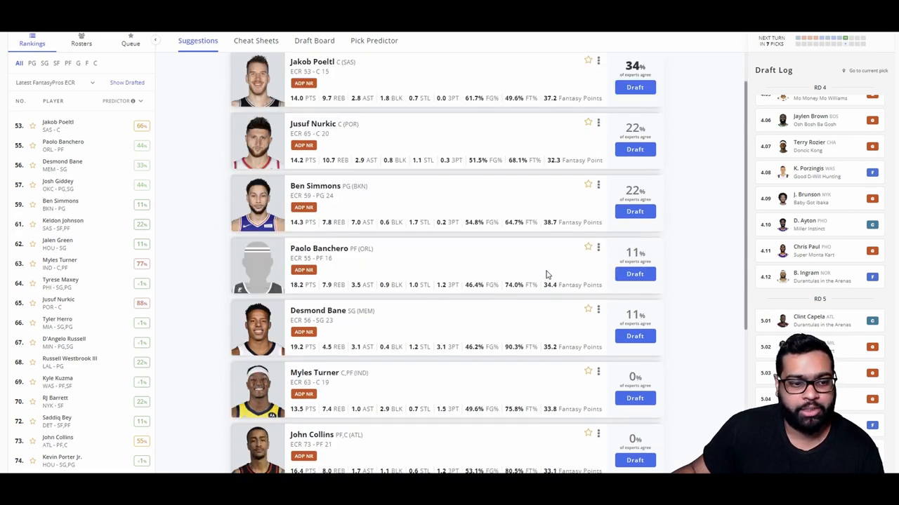
pyautogui.scroll(-3)
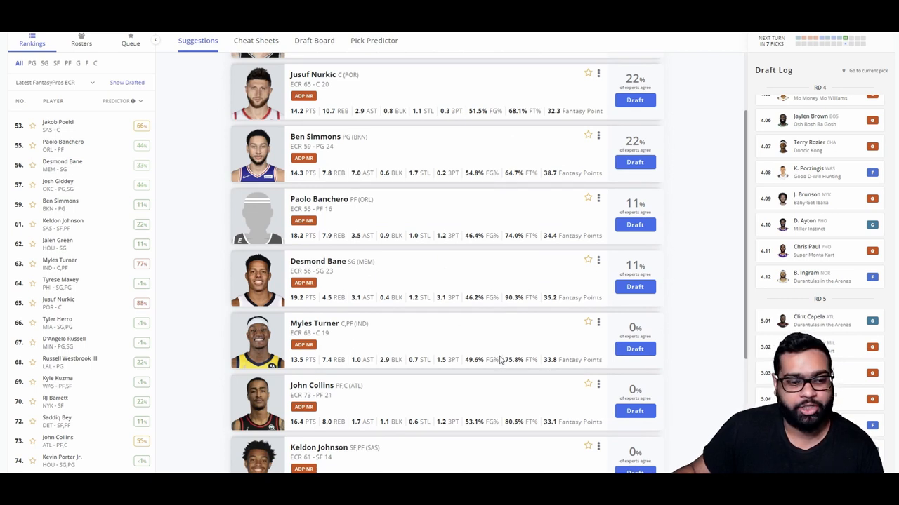
pyautogui.scroll(-3)
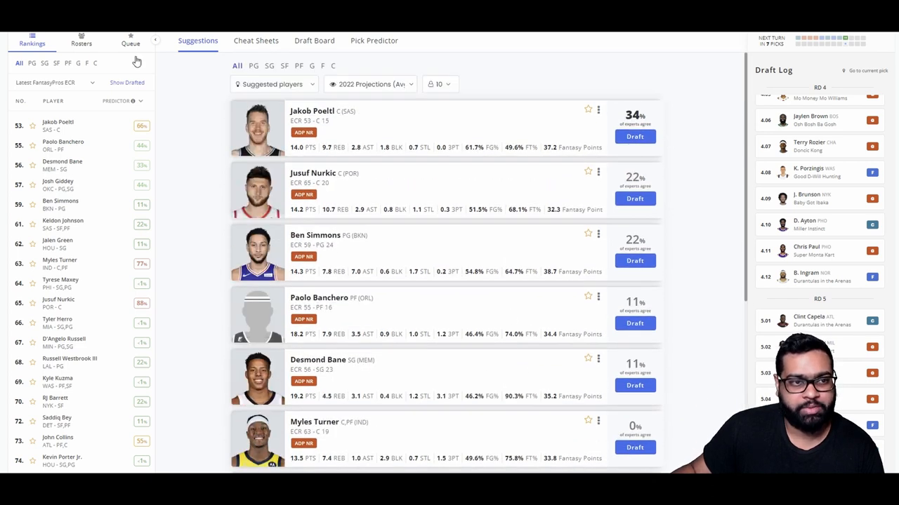
pyautogui.click(314, 40)
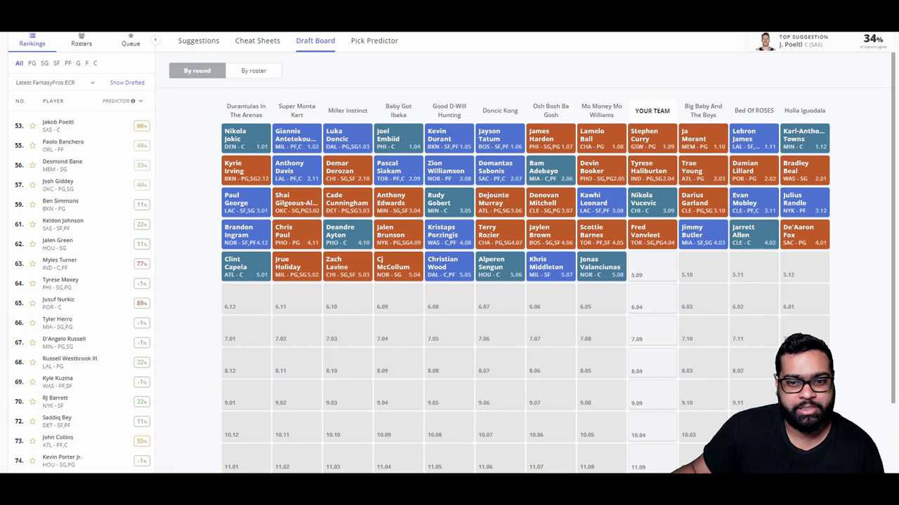
pyautogui.click(253, 70)
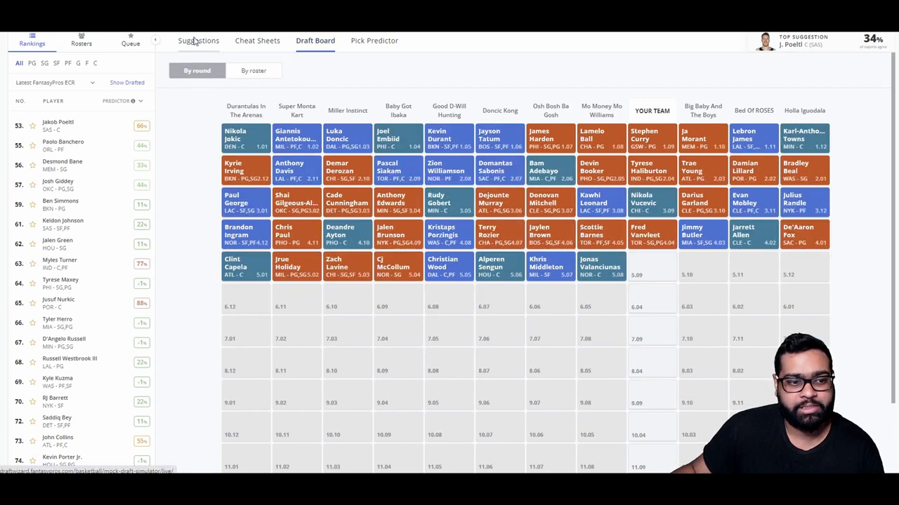
pyautogui.click(198, 39)
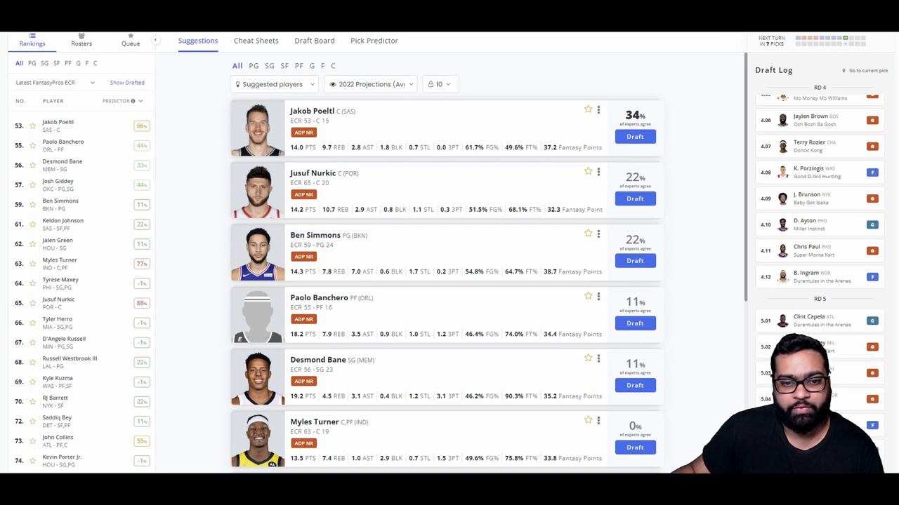
pyautogui.moveTo(634, 260)
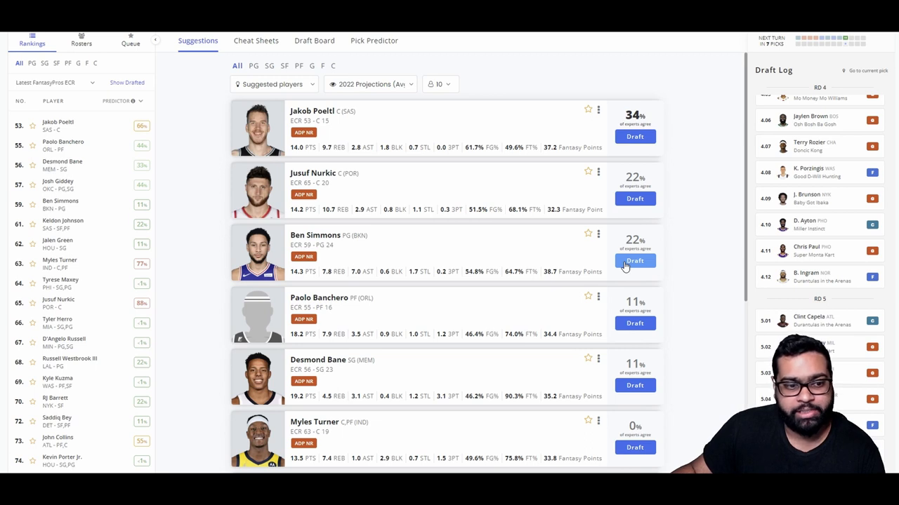
# Draft Ben Simmons in round five, view the board by roster position, and return to Suggestions.
pyautogui.click(314, 39)
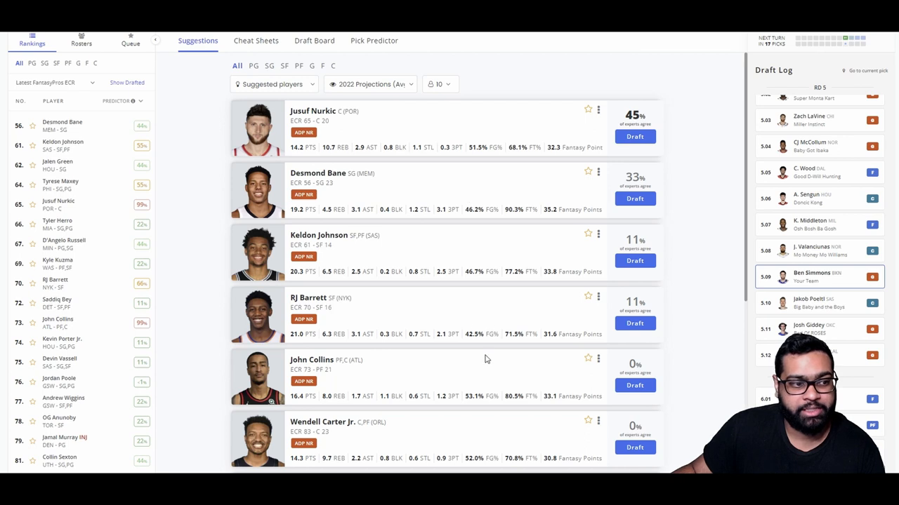
pyautogui.moveTo(469, 306)
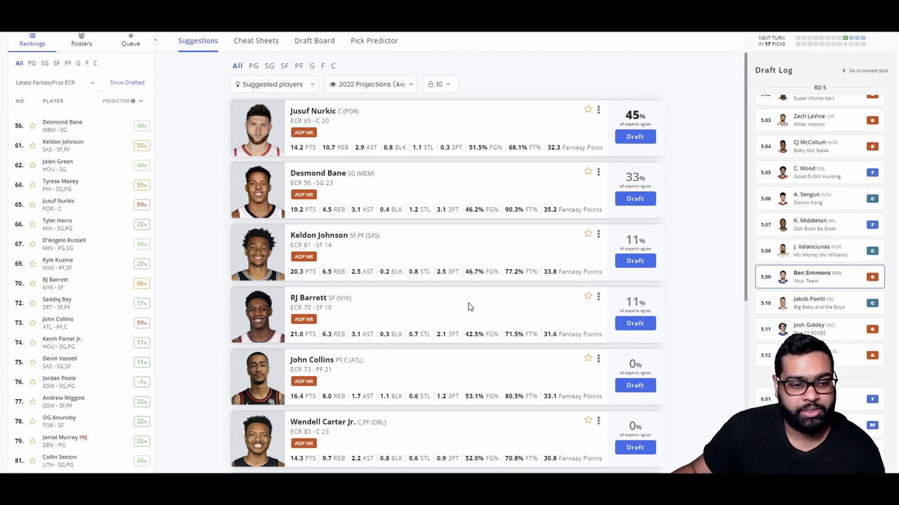
pyautogui.scroll(-3)
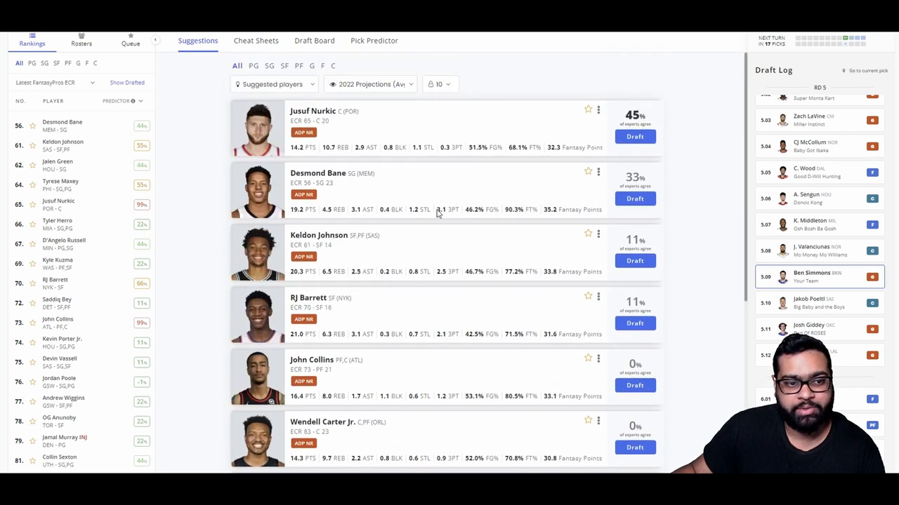
pyautogui.moveTo(475, 203)
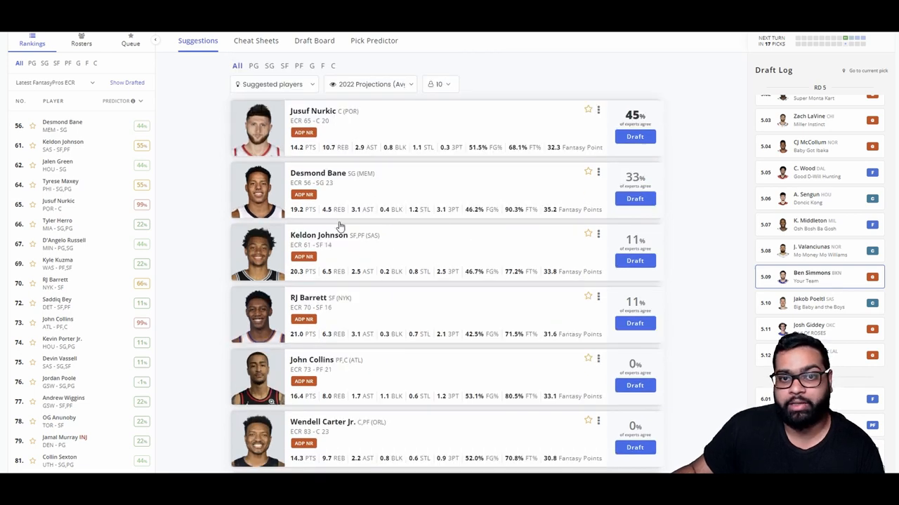
pyautogui.moveTo(463, 185)
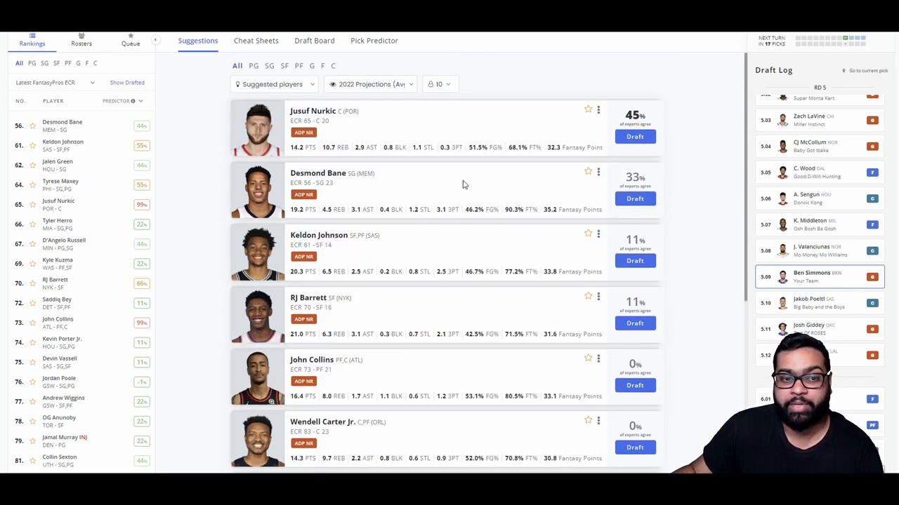
pyautogui.moveTo(435, 226)
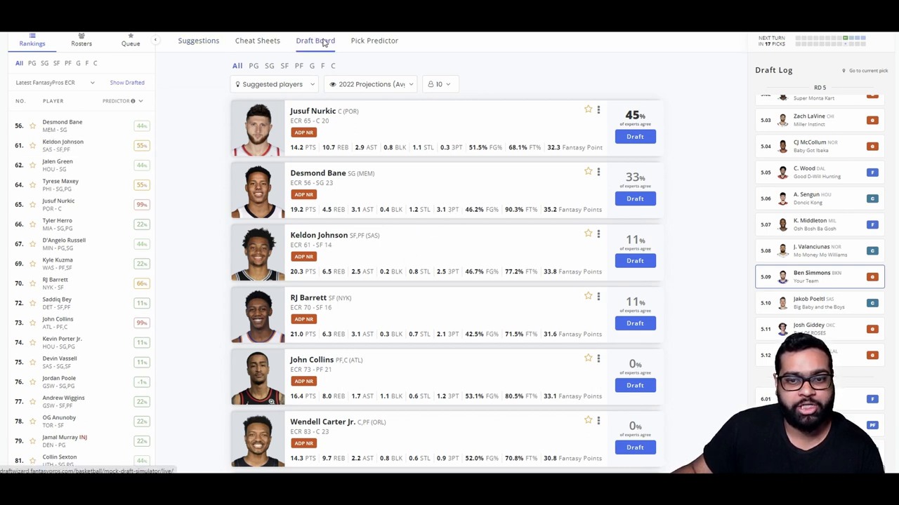
pyautogui.click(314, 39)
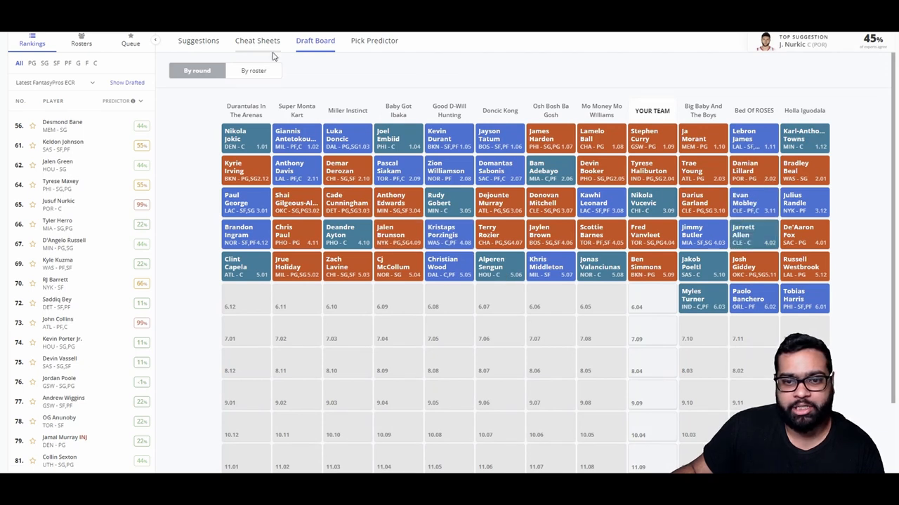
pyautogui.click(253, 71)
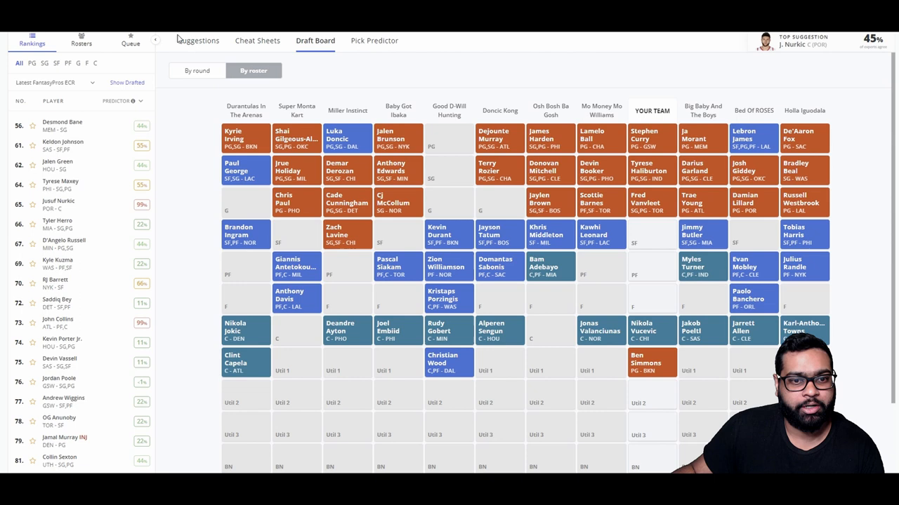
pyautogui.click(197, 40)
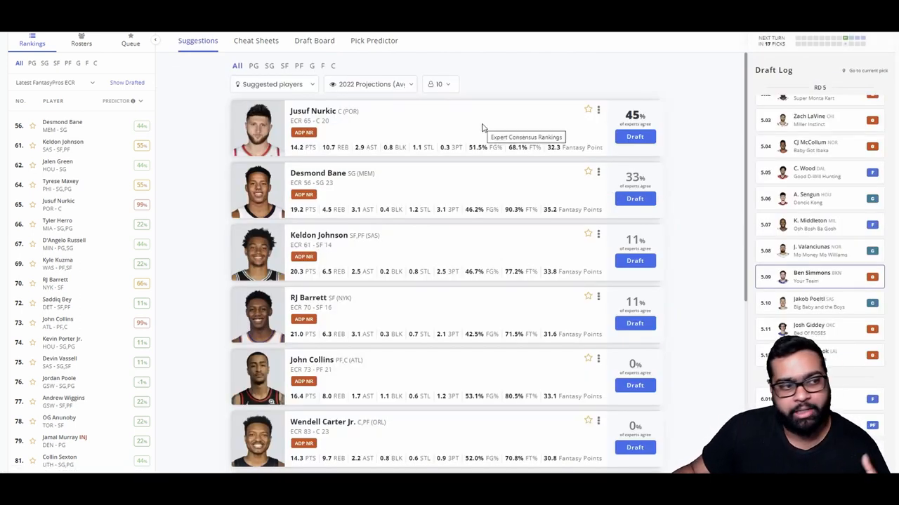
pyautogui.moveTo(435, 163)
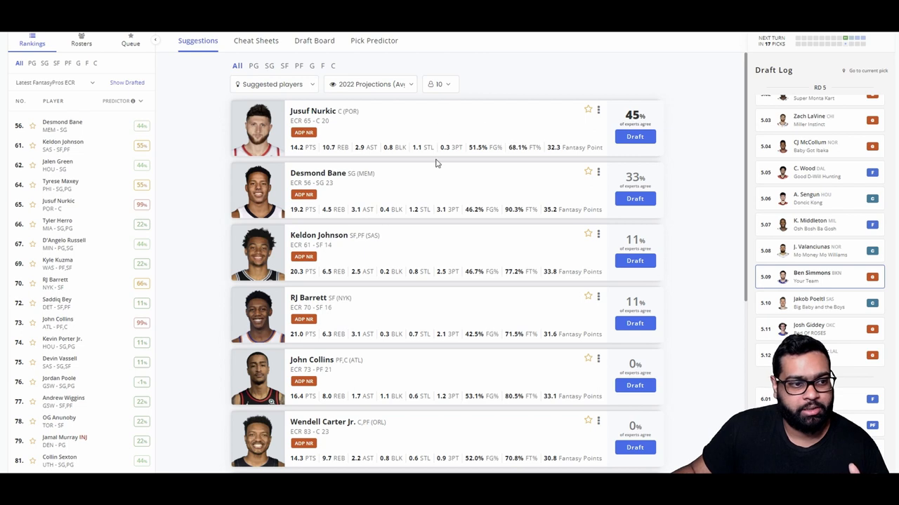
pyautogui.moveTo(468, 118)
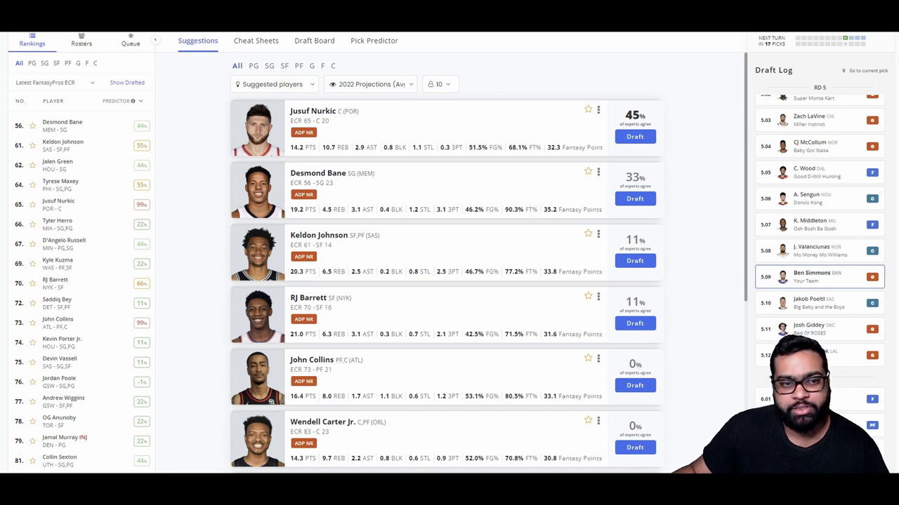
# Review all teams' picks on the Draft Board after Desmond Bane, then return to Suggestions.
pyautogui.click(315, 39)
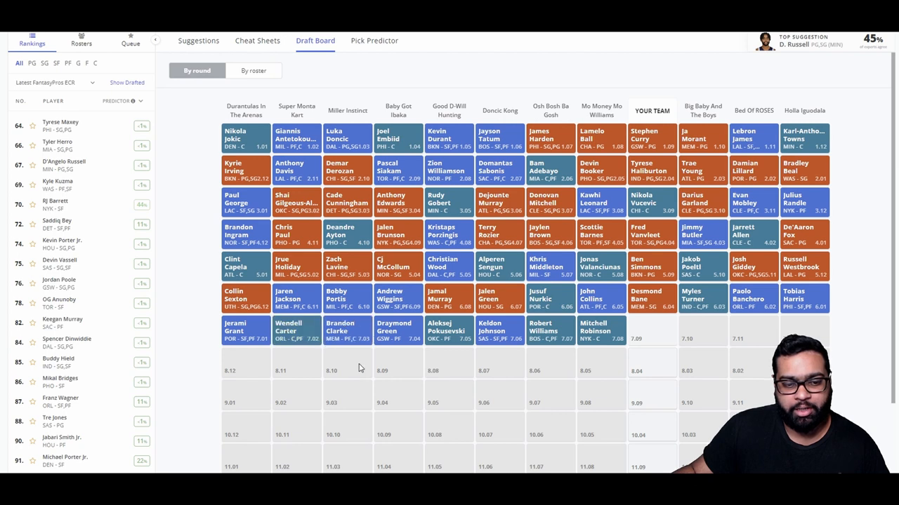
pyautogui.moveTo(466, 377)
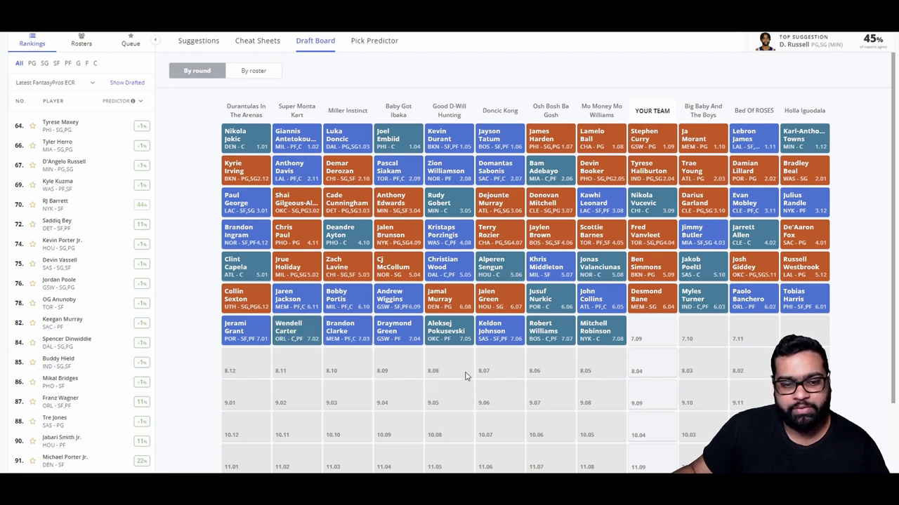
pyautogui.moveTo(631, 365)
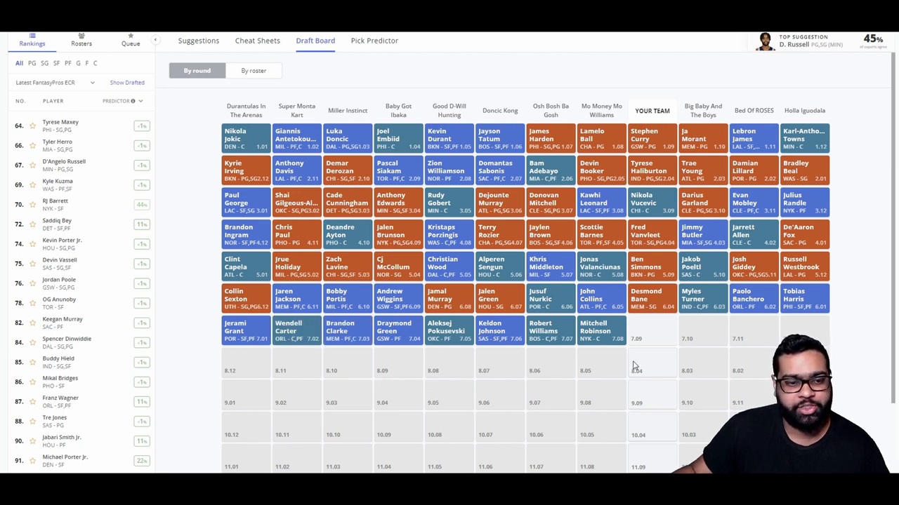
pyautogui.click(198, 40)
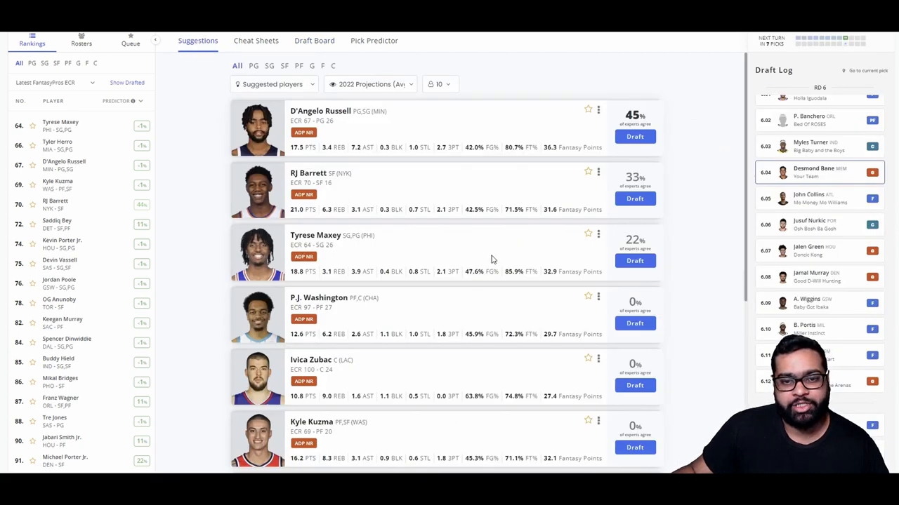
pyautogui.moveTo(635, 200)
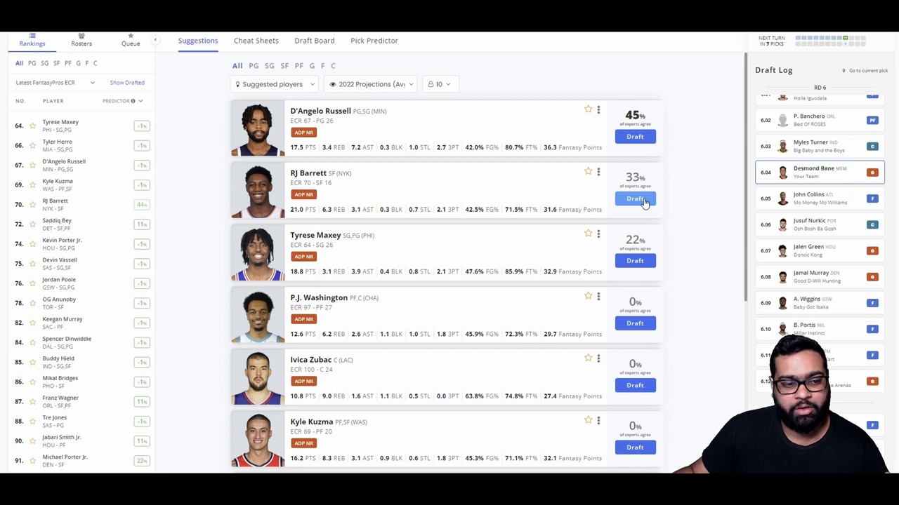
# Draft RJ Barrett in round seven, check the updated board, and browse the Suggestions list.
pyautogui.click(315, 40)
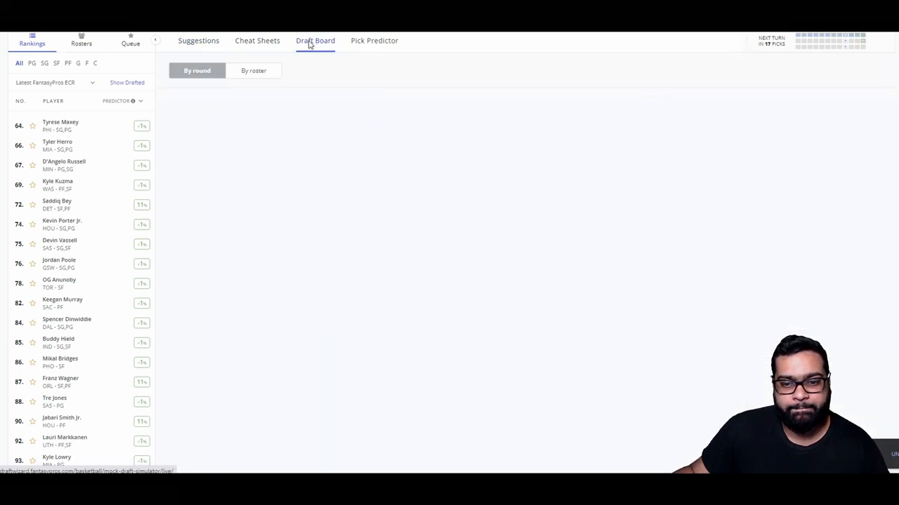
pyautogui.click(314, 39)
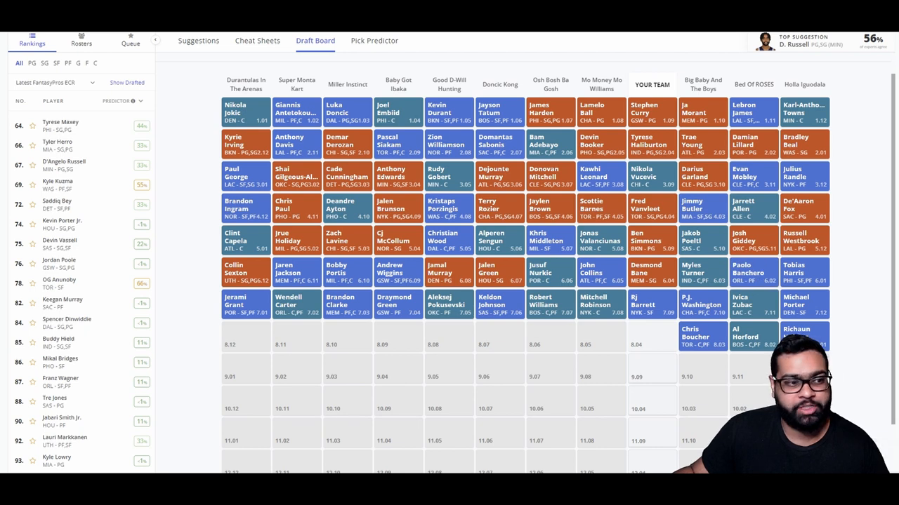
pyautogui.click(198, 40)
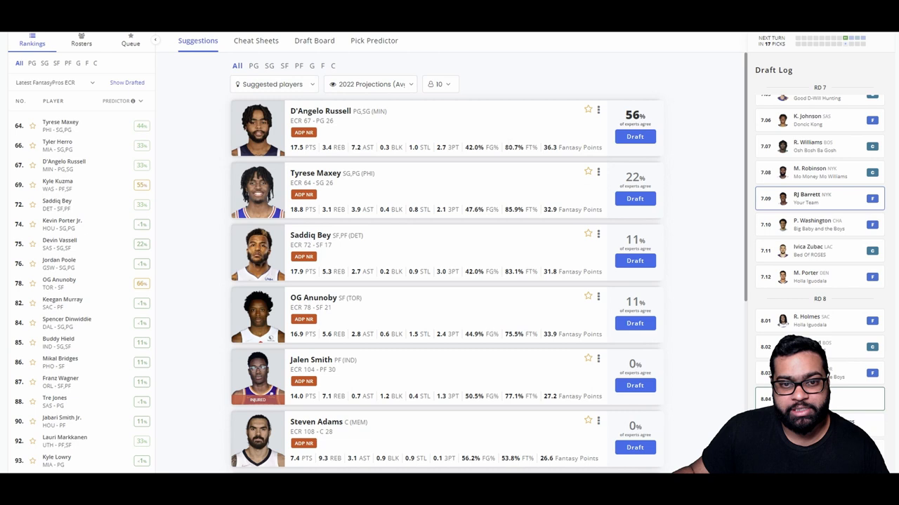
pyautogui.moveTo(421, 332)
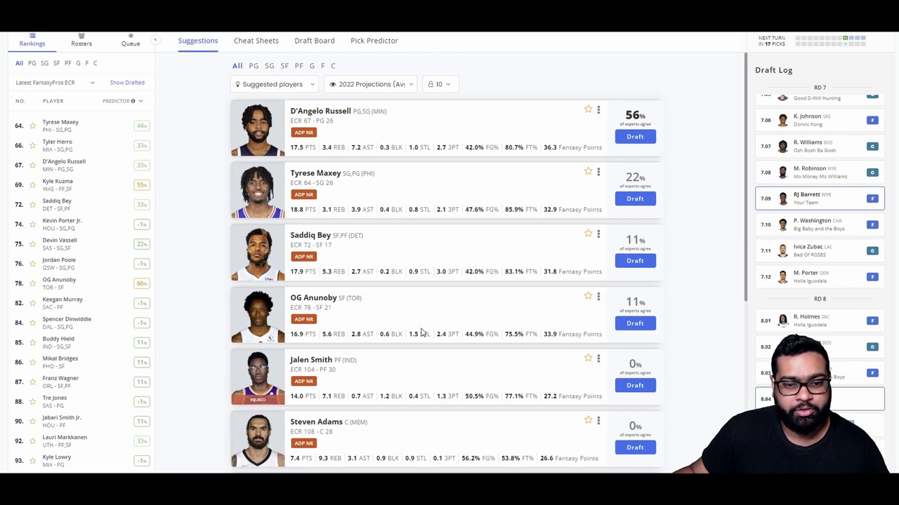
pyautogui.moveTo(567, 351)
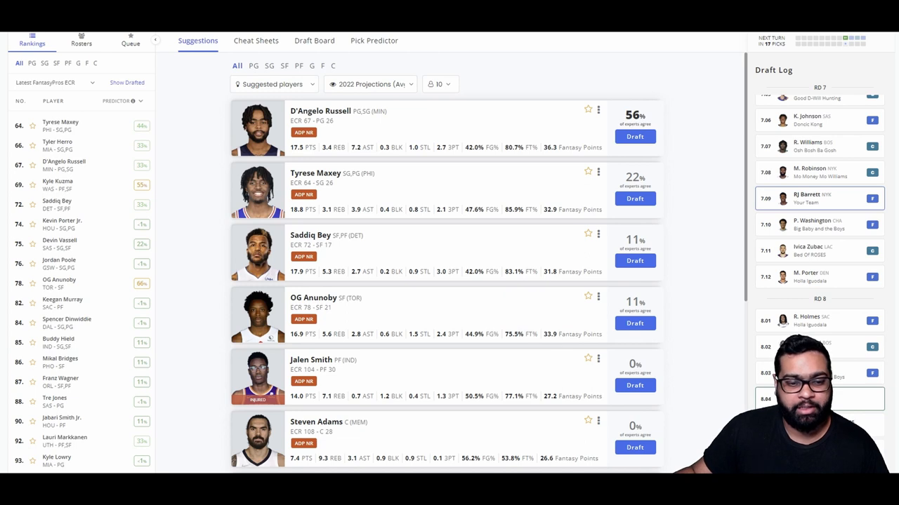
pyautogui.scroll(-3)
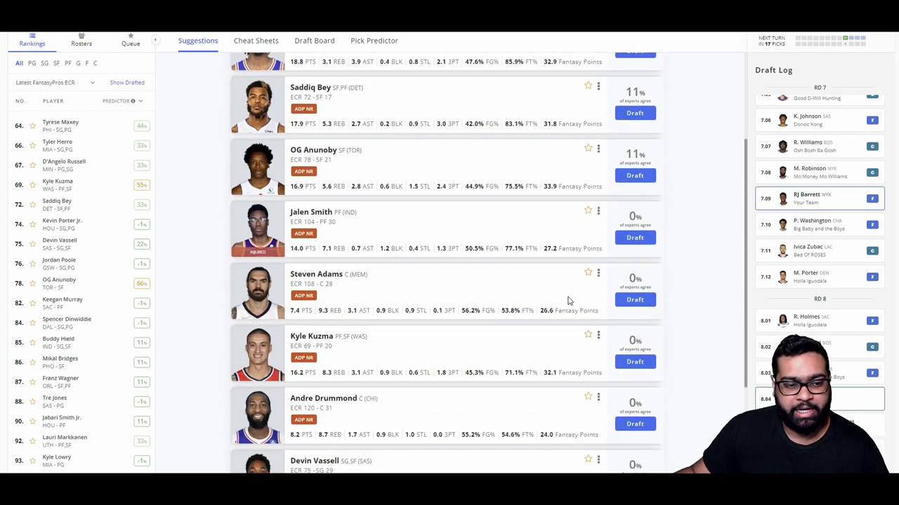
pyautogui.scroll(-3)
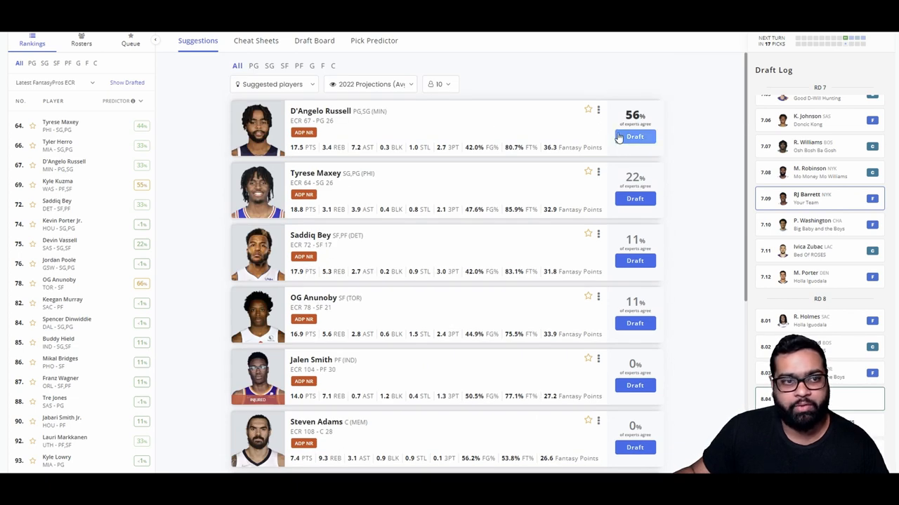
# Draft D'Angelo Russell in round eight and check every team's roster on the board.
pyautogui.click(314, 39)
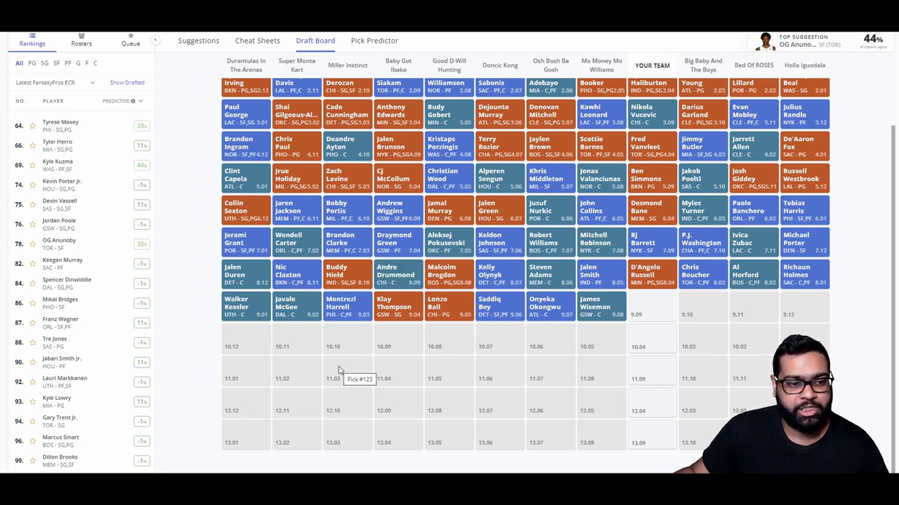
pyautogui.moveTo(301, 351)
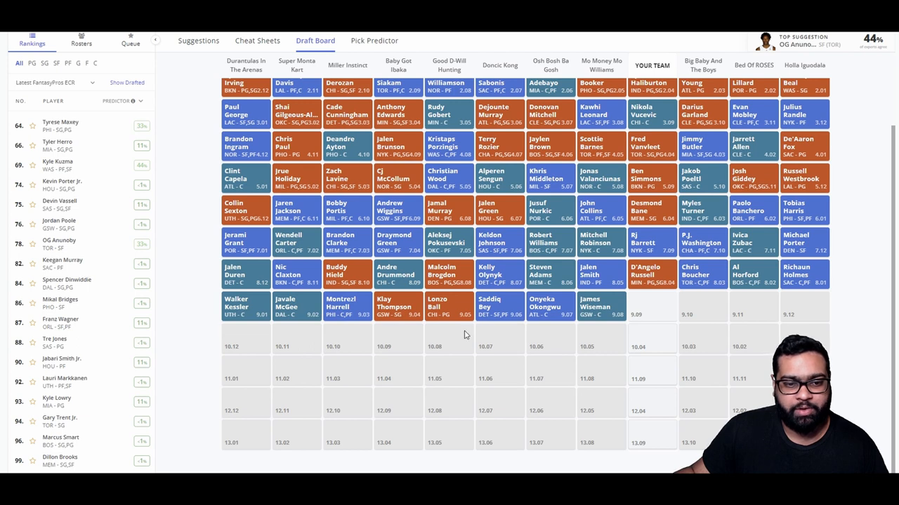
pyautogui.moveTo(564, 347)
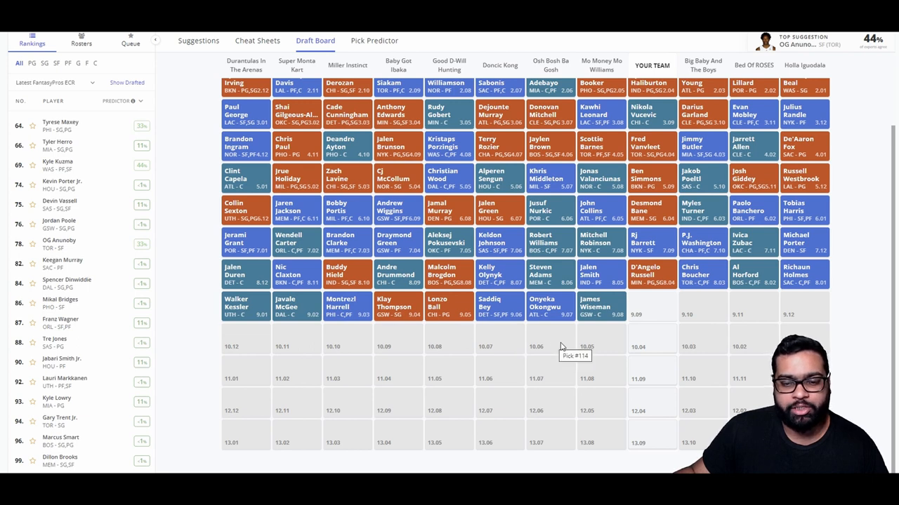
pyautogui.click(198, 39)
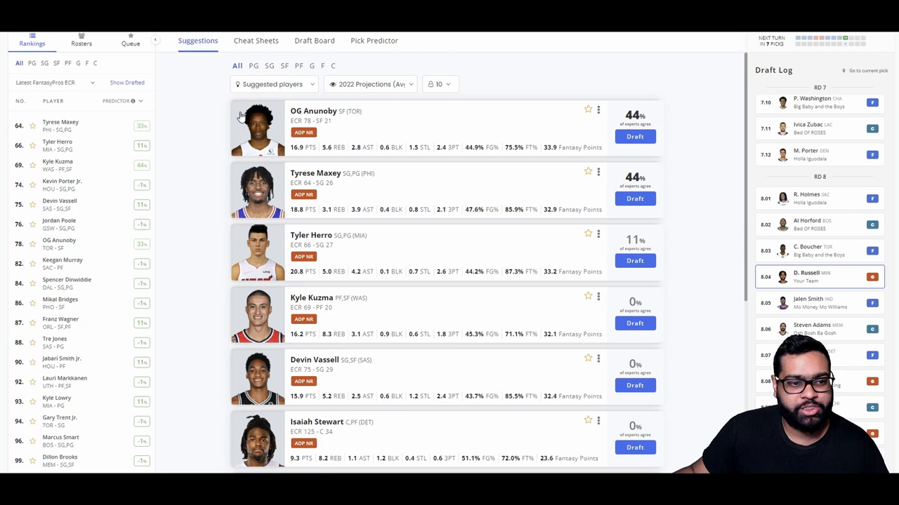
pyautogui.moveTo(449, 330)
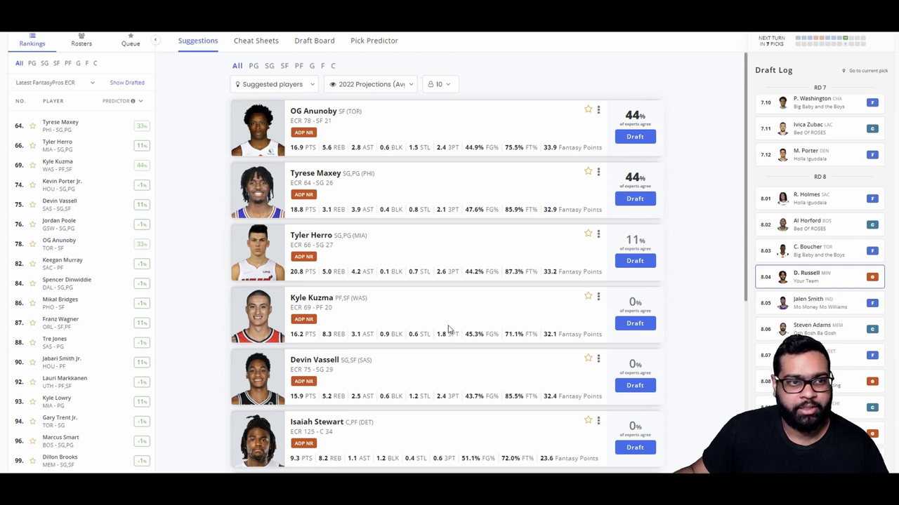
pyautogui.moveTo(354, 262)
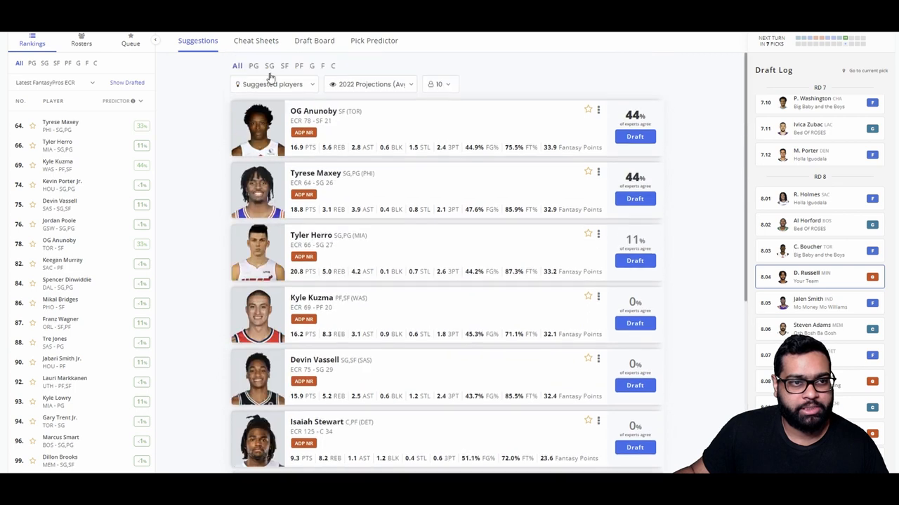
pyautogui.click(315, 39)
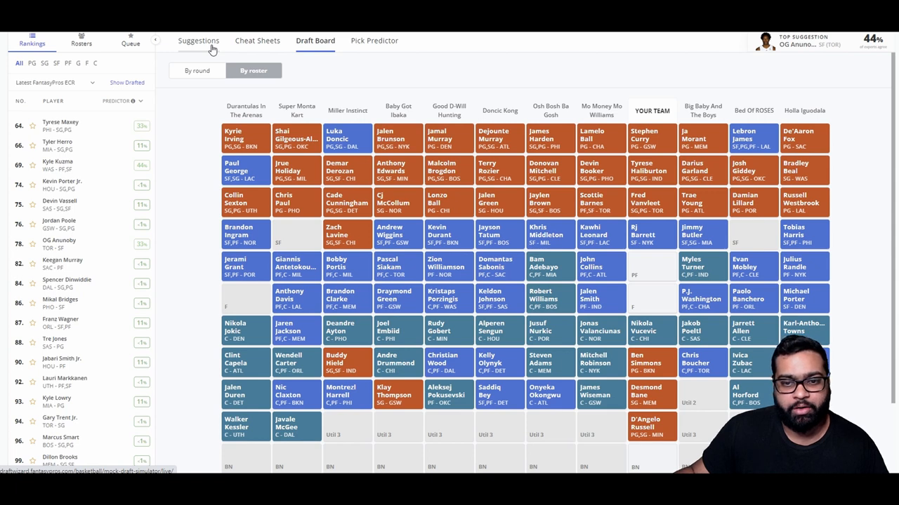
pyautogui.click(198, 39)
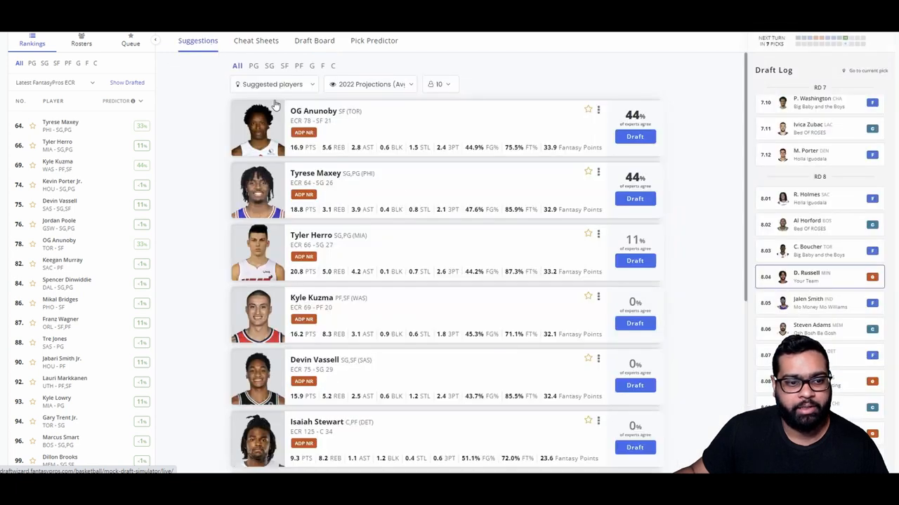
pyautogui.scroll(-3)
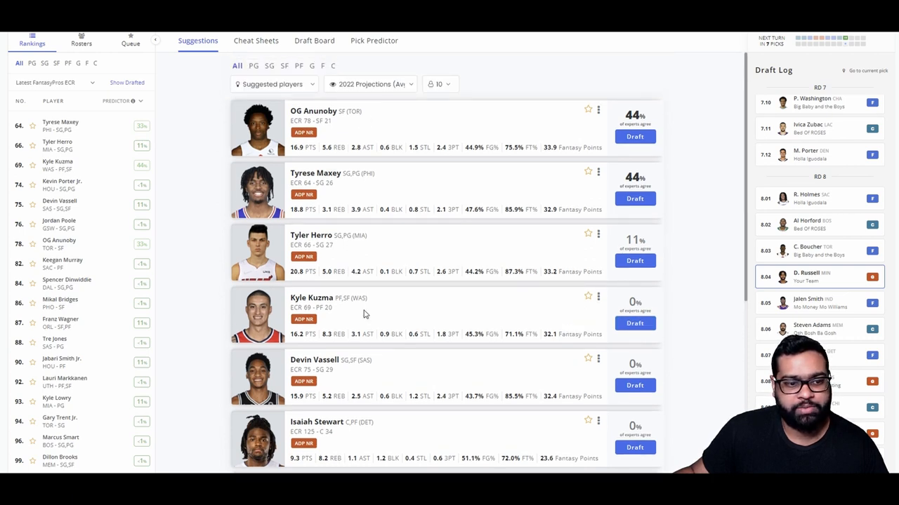
pyautogui.moveTo(454, 328)
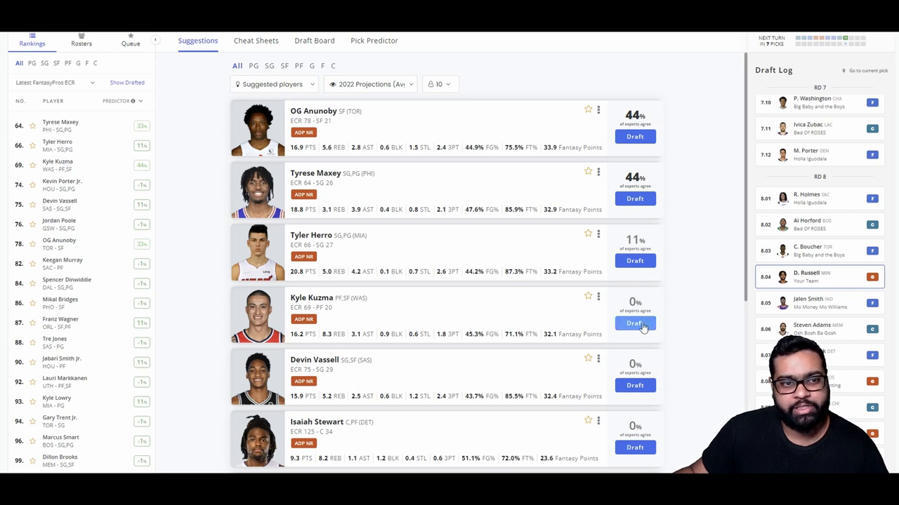
# Draft Kyle Kuzma in round nine, check the board, and browse round-ten suggestions.
pyautogui.click(634, 323)
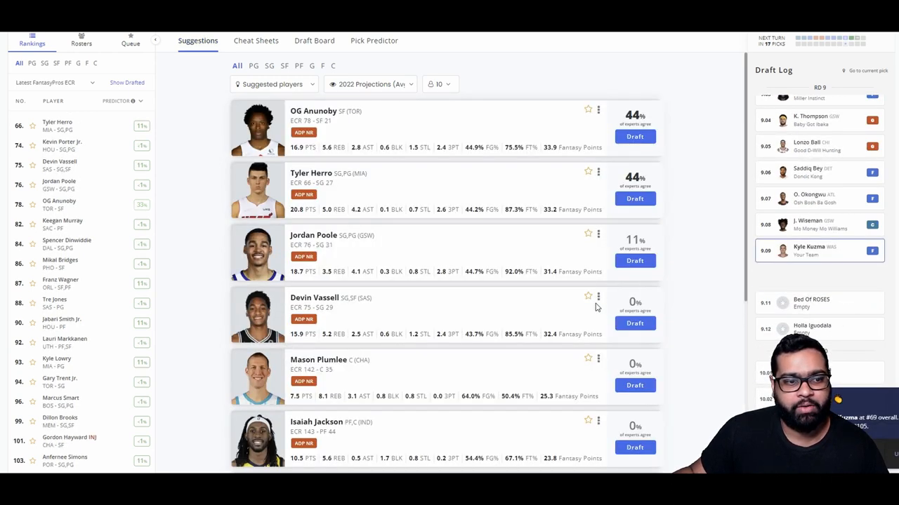
pyautogui.click(314, 39)
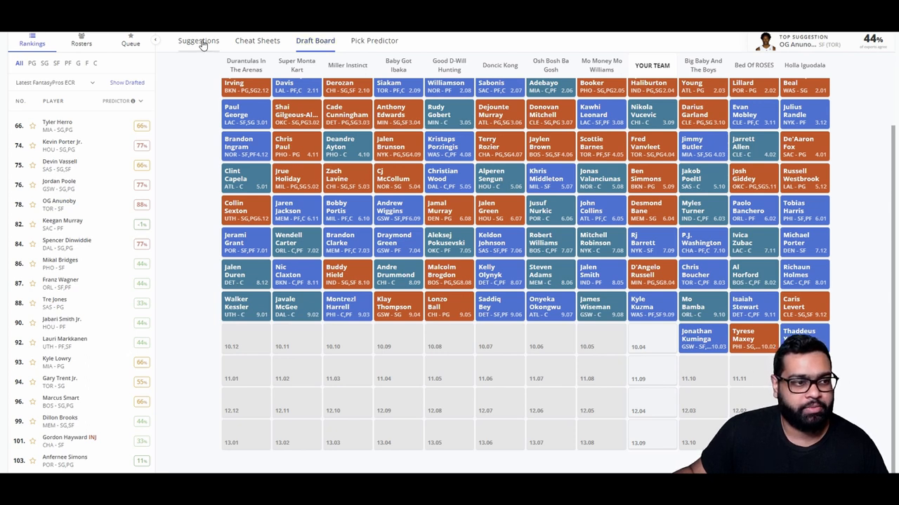
pyautogui.click(198, 39)
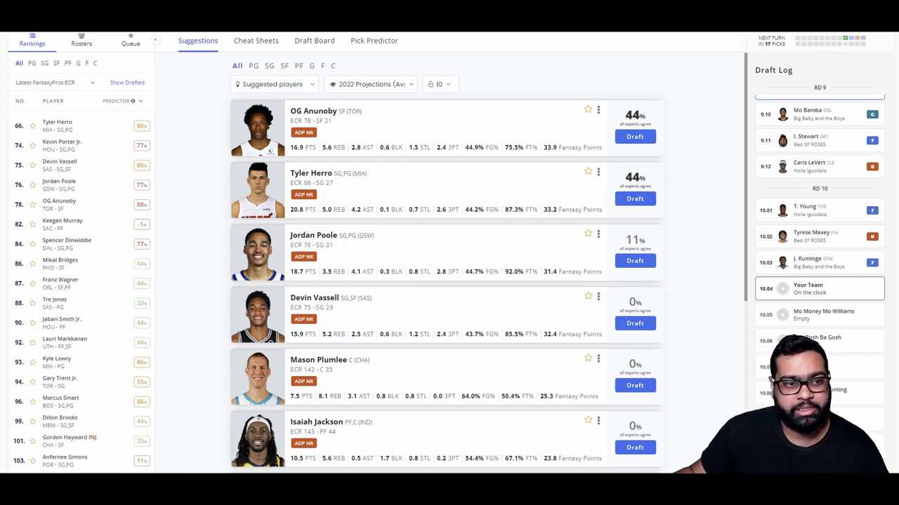
pyautogui.moveTo(360, 219)
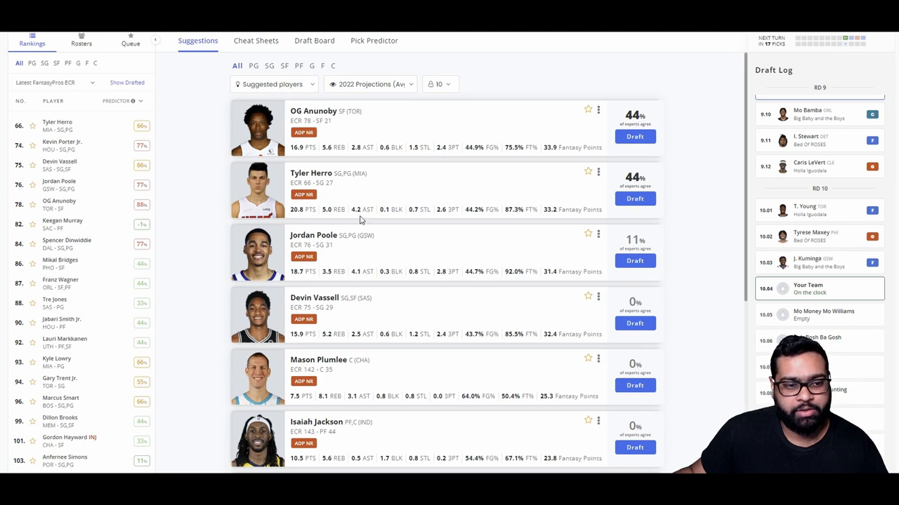
pyautogui.scroll(-3)
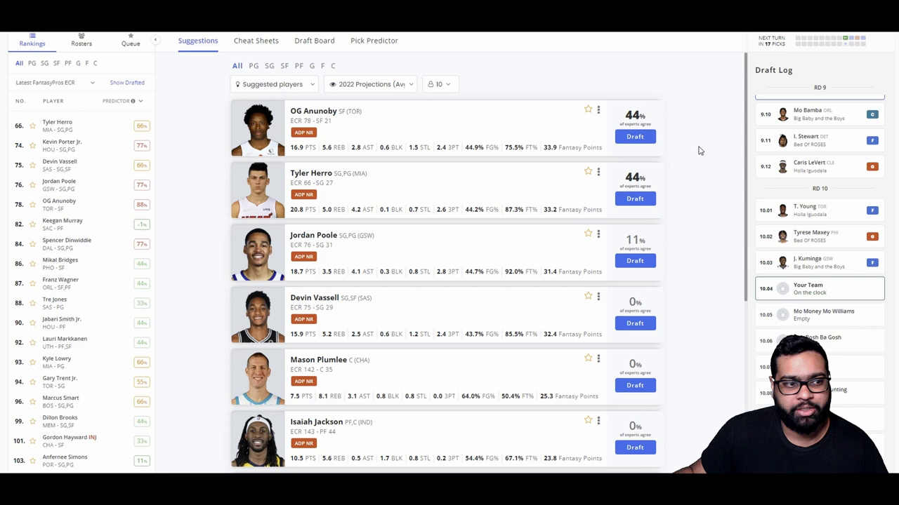
# Draft OG Anunoby as the round-ten pick and return to Suggestions topped by Mikal Bridges.
pyautogui.click(314, 39)
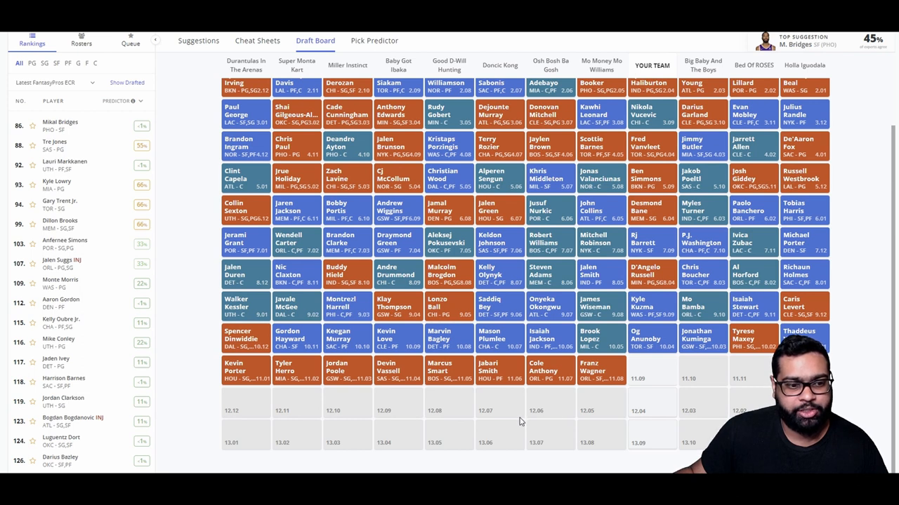
pyautogui.moveTo(344, 422)
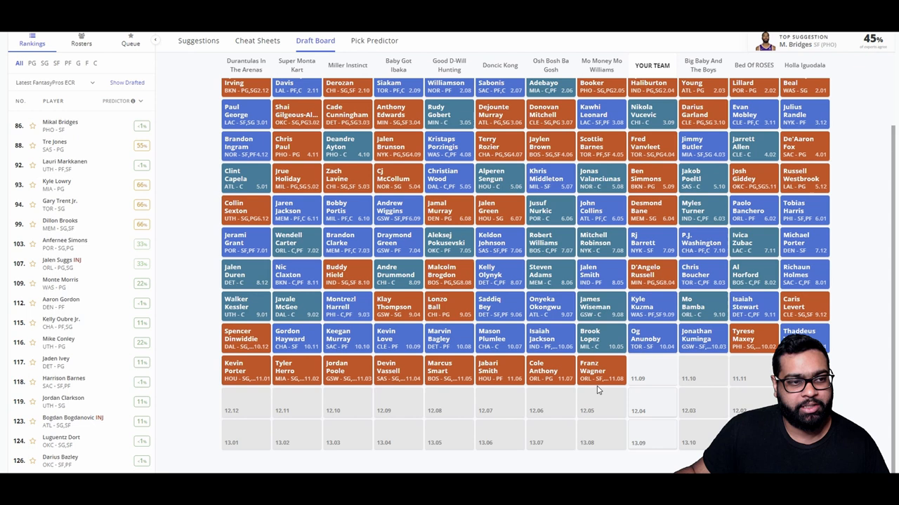
pyautogui.click(198, 40)
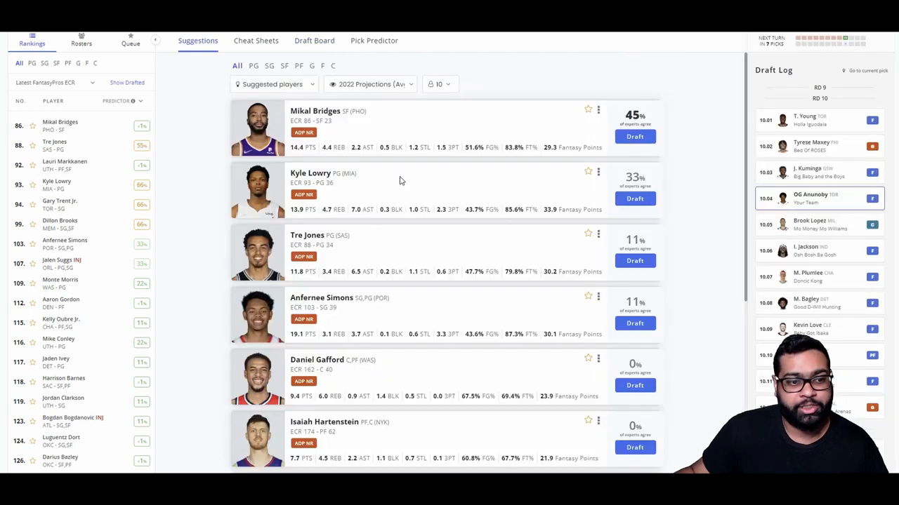
pyautogui.moveTo(441, 191)
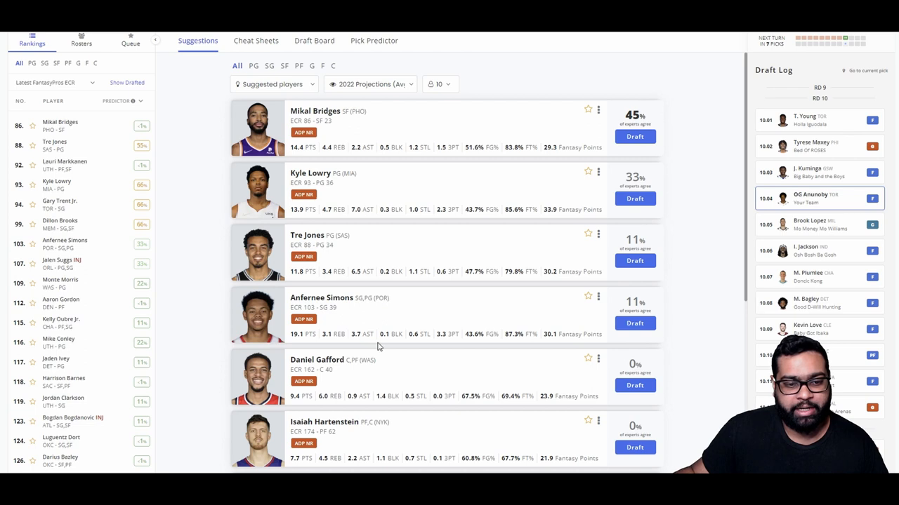
pyautogui.moveTo(325, 347)
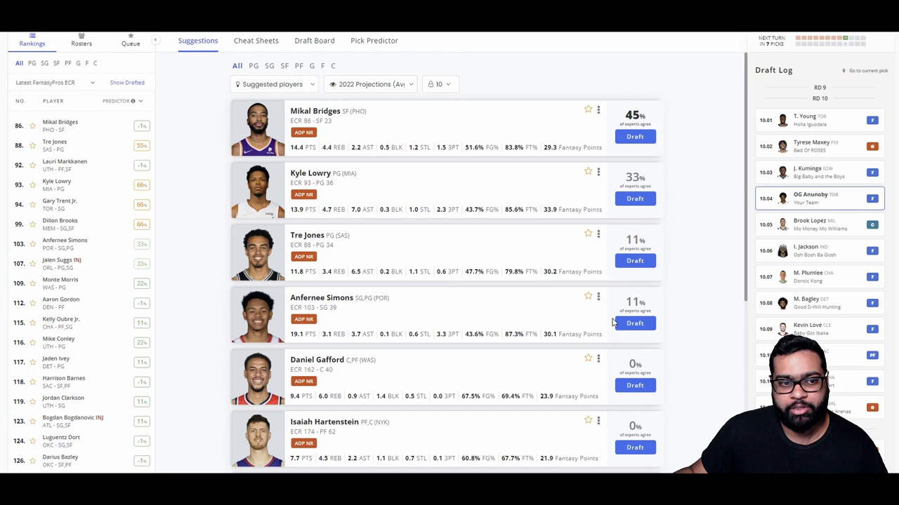
# Draft Anfernee Simons in round 11, then check the draft board before the round 12 pick.
pyautogui.click(315, 39)
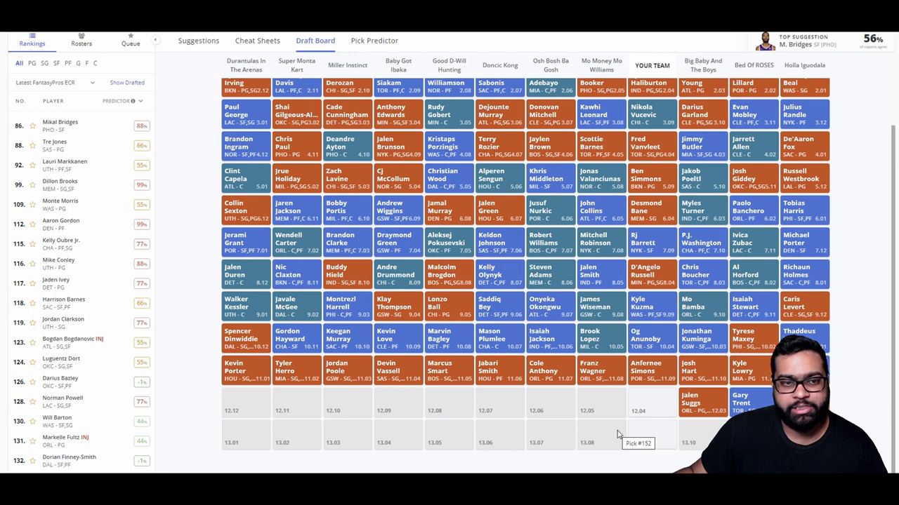
pyautogui.click(198, 40)
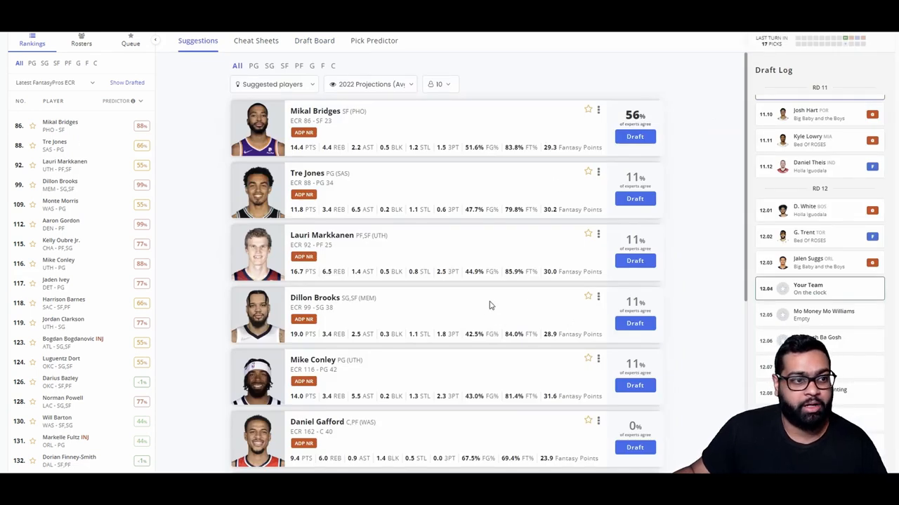
pyautogui.moveTo(456, 364)
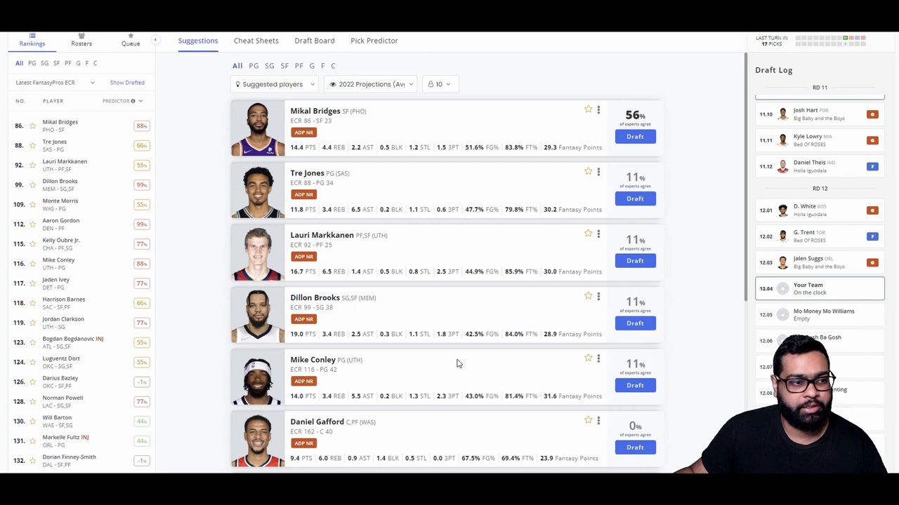
pyautogui.moveTo(443, 310)
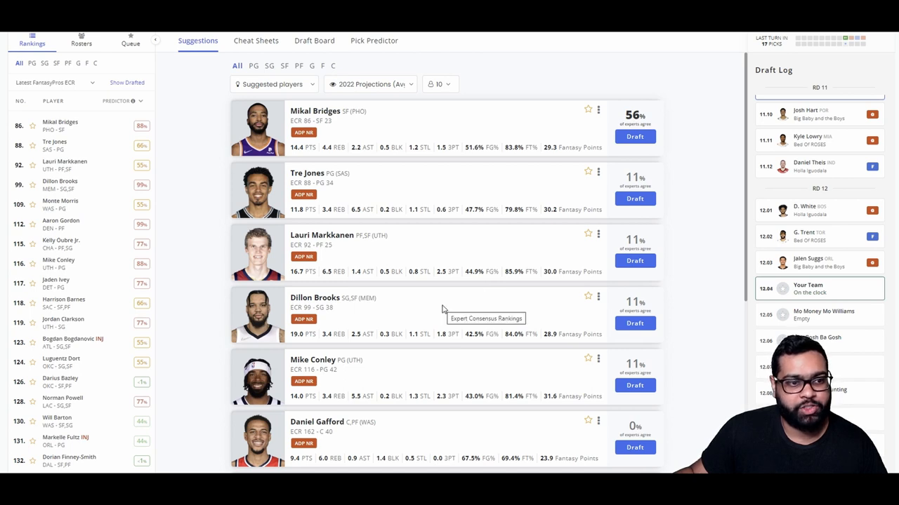
pyautogui.moveTo(443, 281)
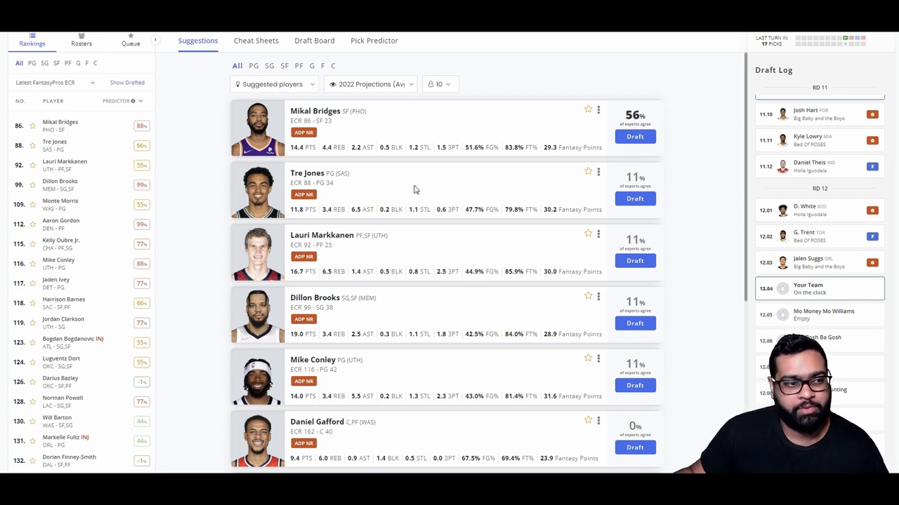
pyautogui.moveTo(396, 270)
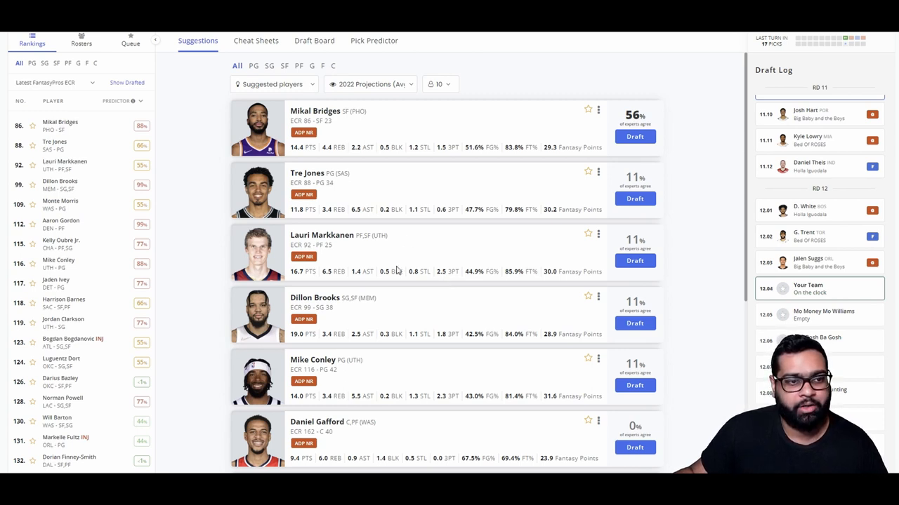
pyautogui.moveTo(480, 118)
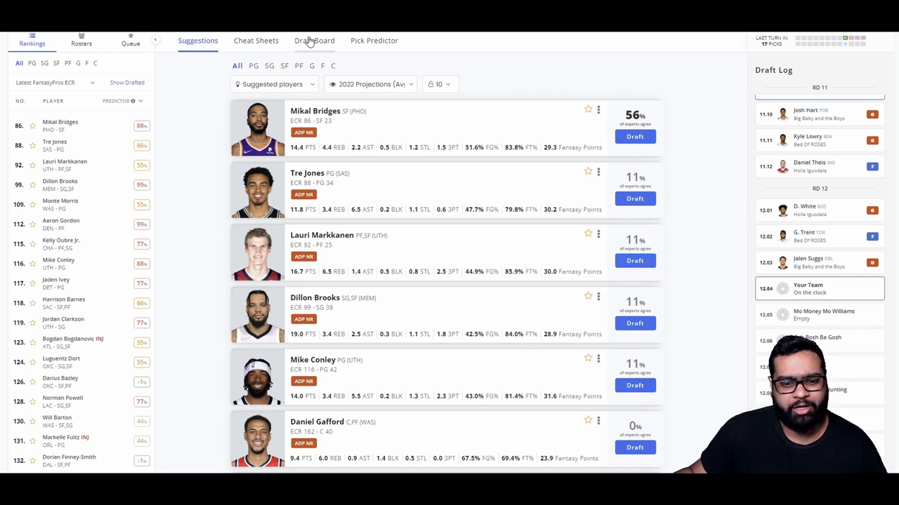
pyautogui.click(314, 39)
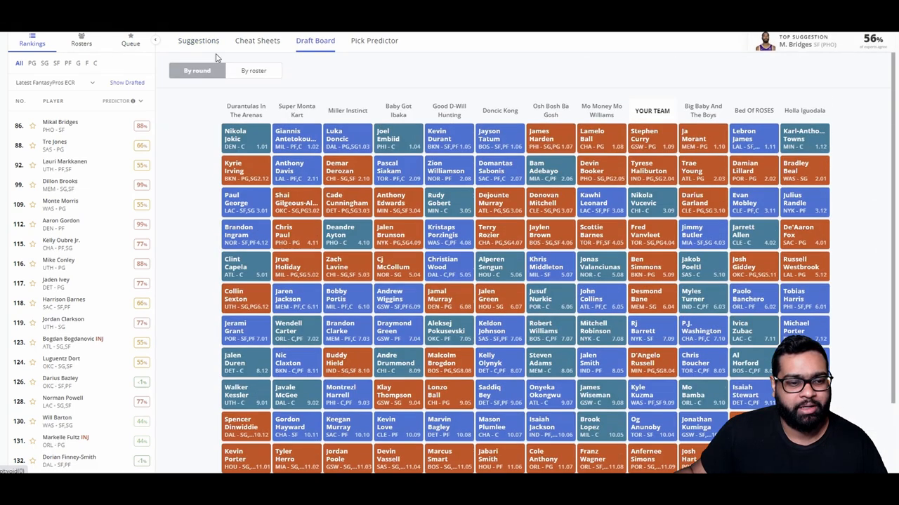
pyautogui.click(198, 39)
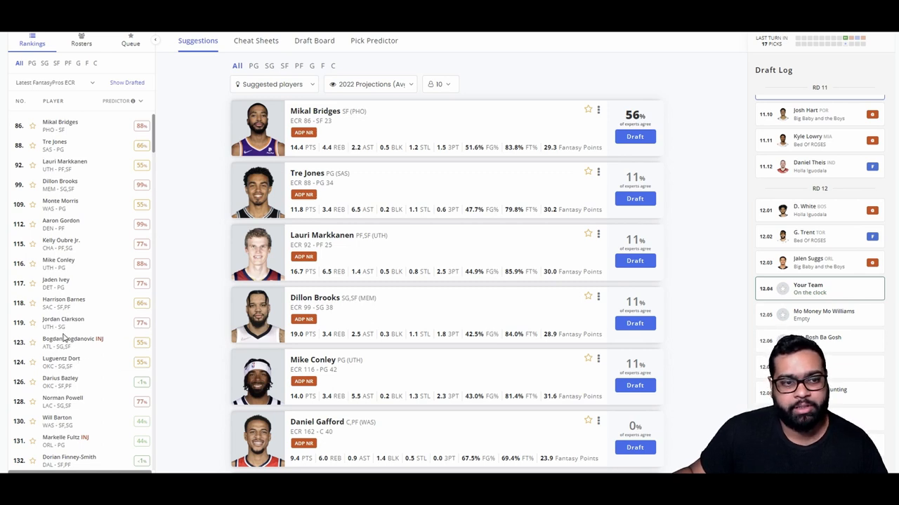
pyautogui.moveTo(632, 275)
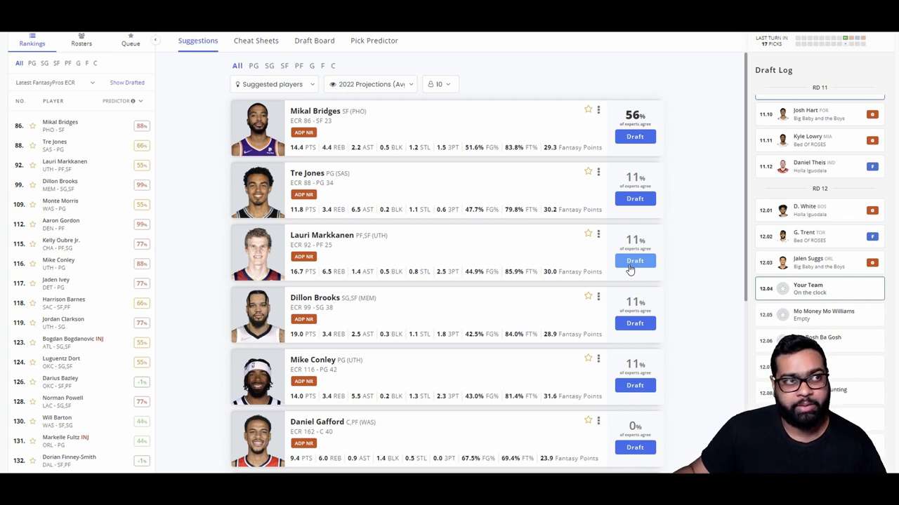
# Draft Lauri Markkanen in round 12 and return to the suggested players.
pyautogui.click(315, 40)
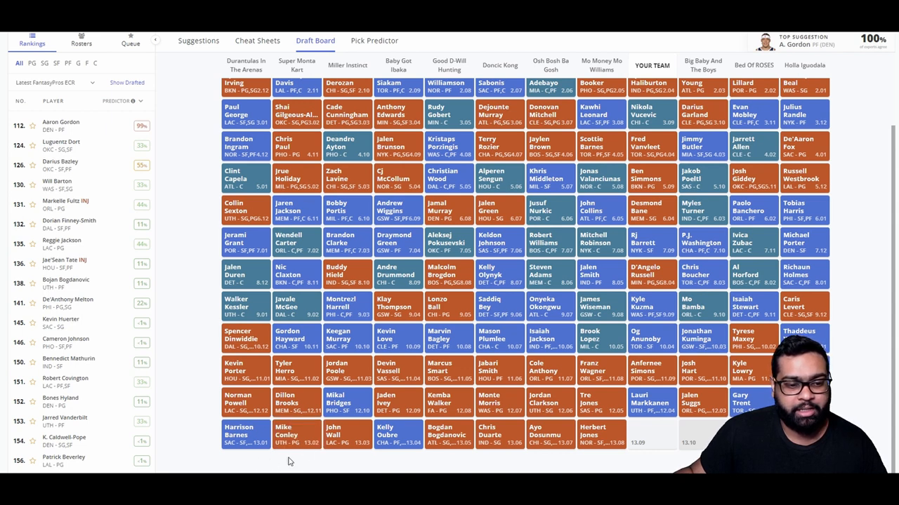
pyautogui.moveTo(405, 461)
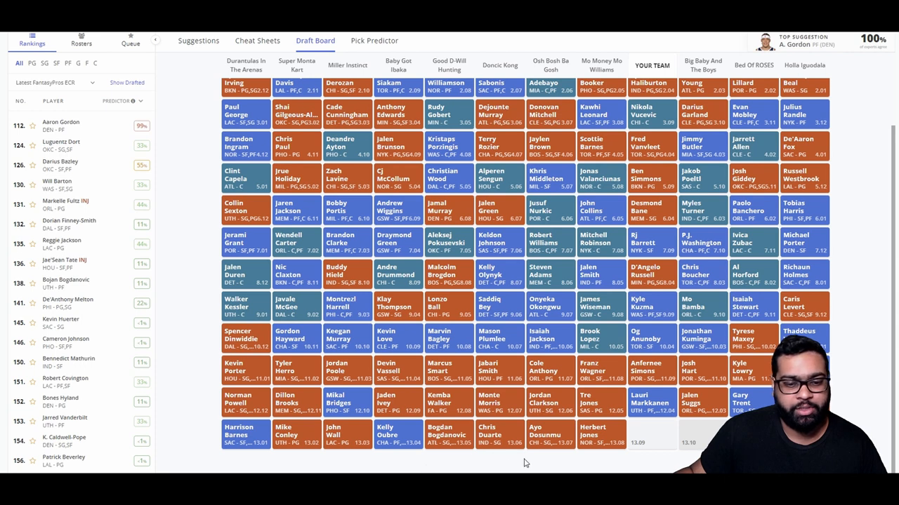
pyautogui.click(198, 40)
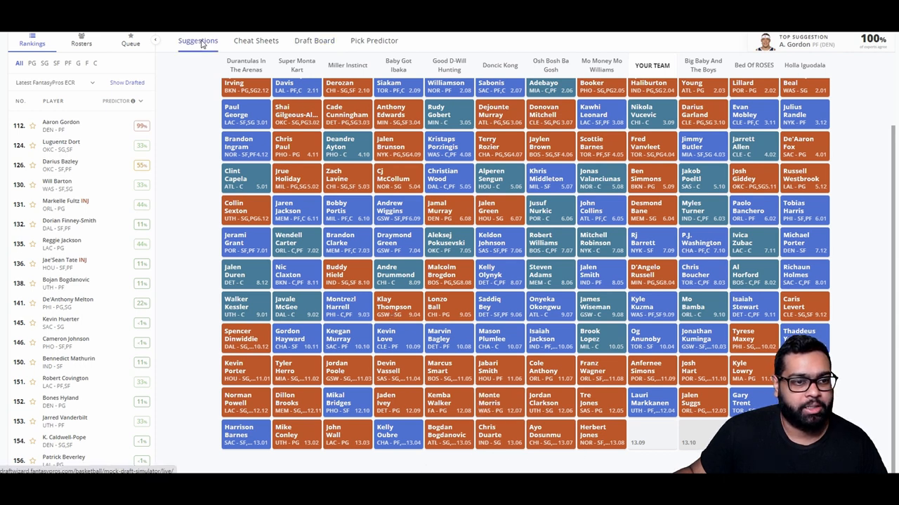
pyautogui.click(196, 39)
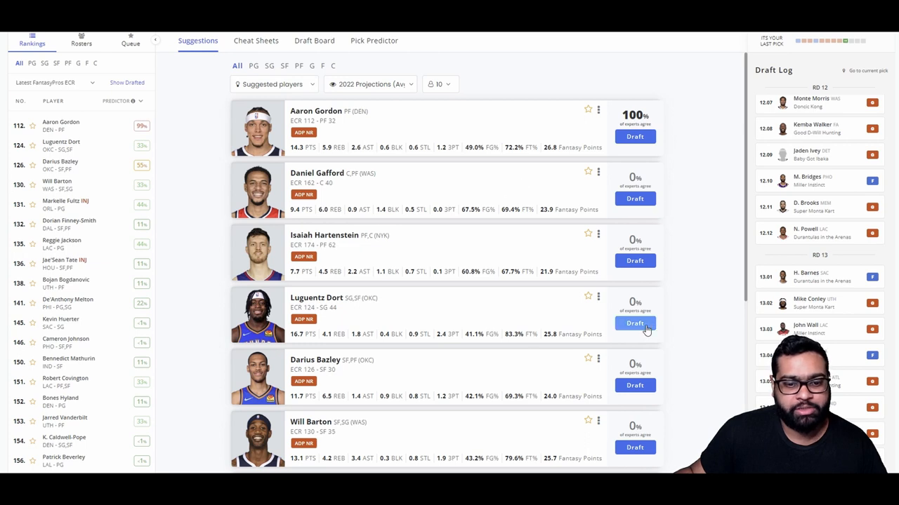
# Scroll through the remaining suggestions led by Aaron Gordon.
pyautogui.scroll(-3)
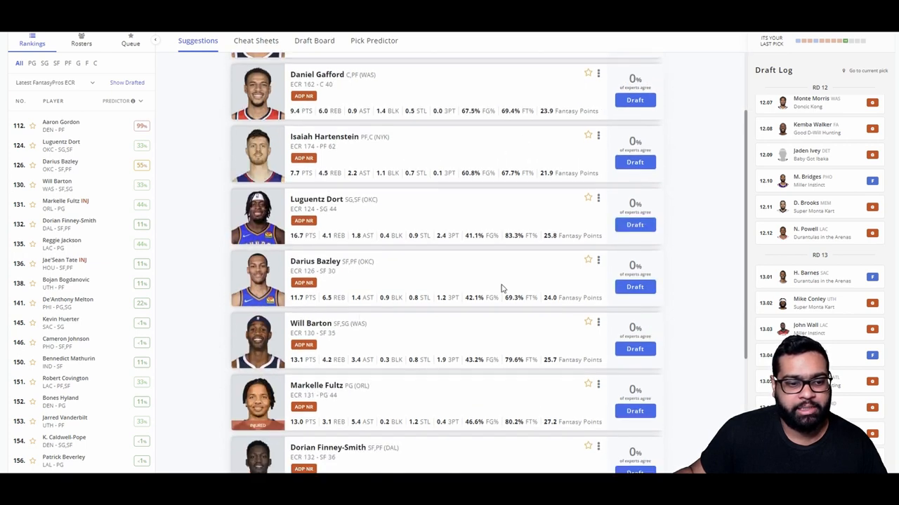
pyautogui.scroll(-3)
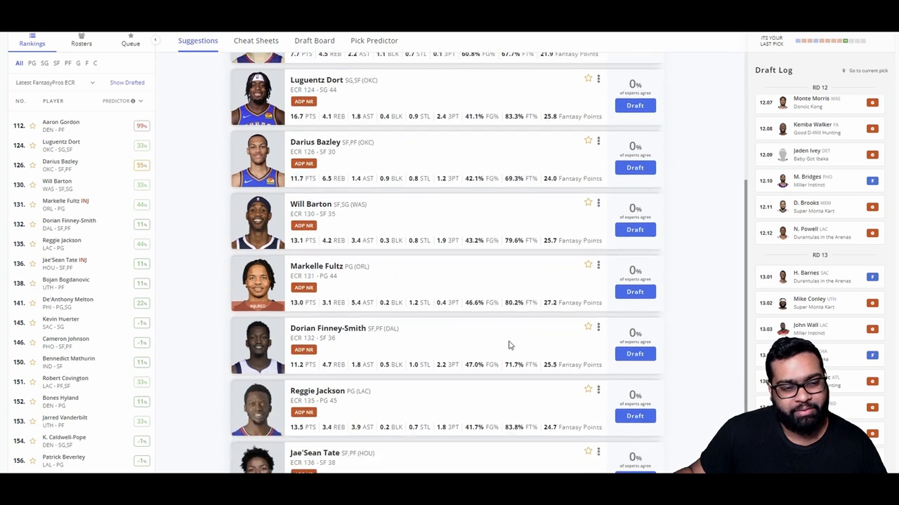
pyautogui.scroll(-3)
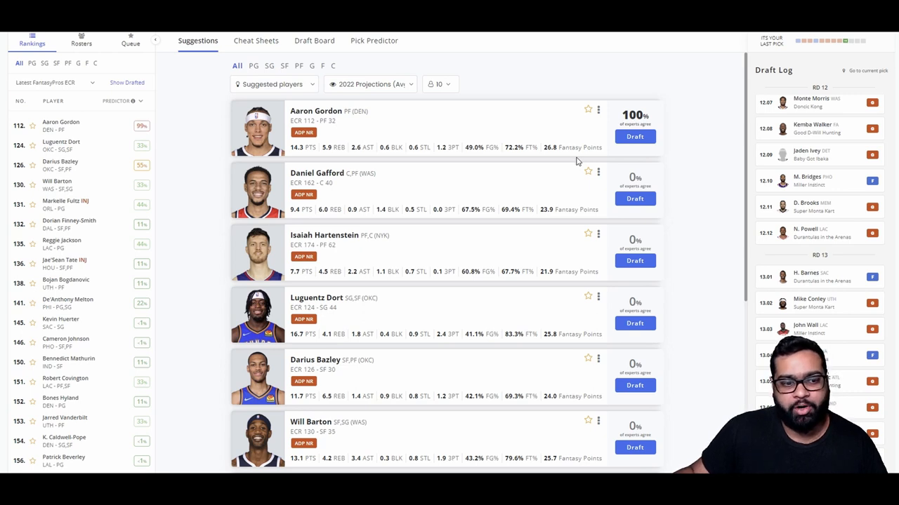
pyautogui.moveTo(634, 155)
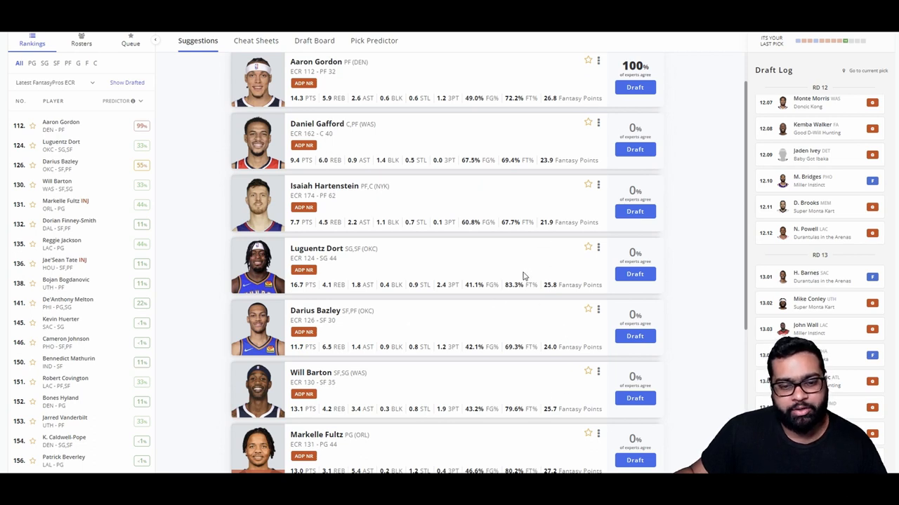
pyautogui.scroll(-3)
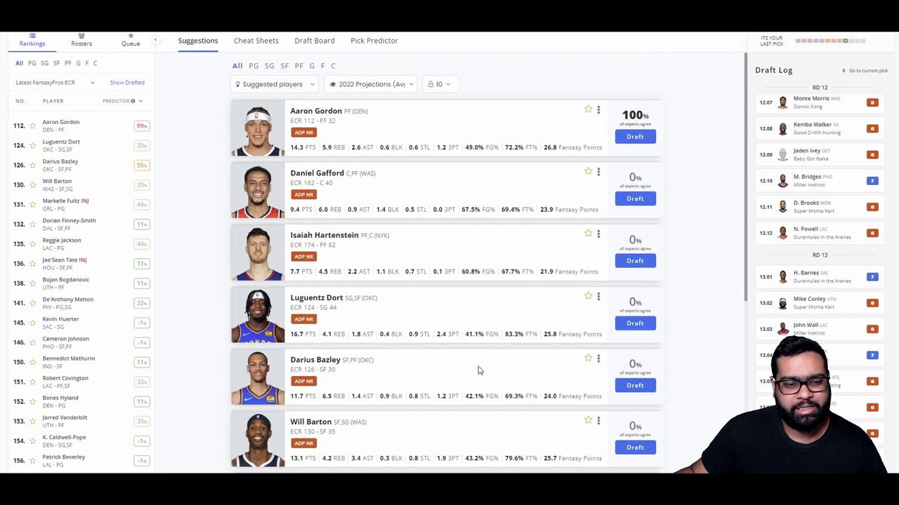
pyautogui.scroll(-3)
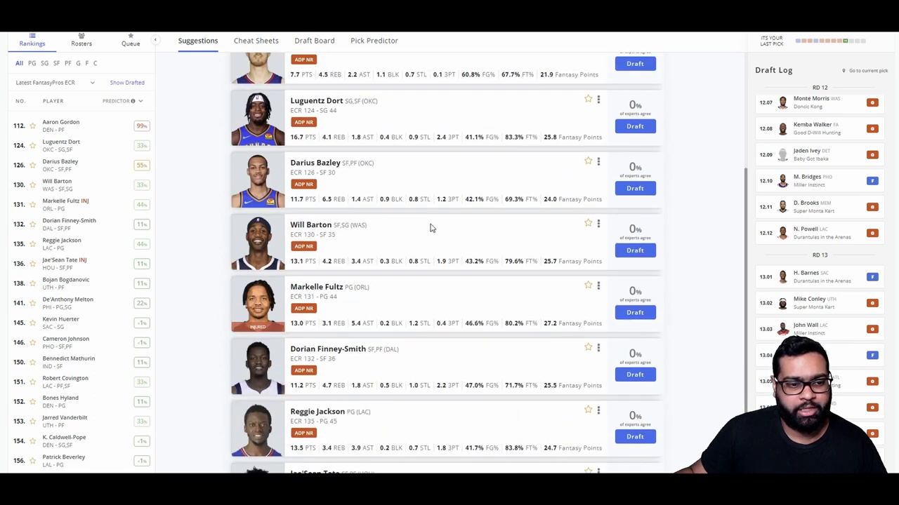
pyautogui.scroll(-3)
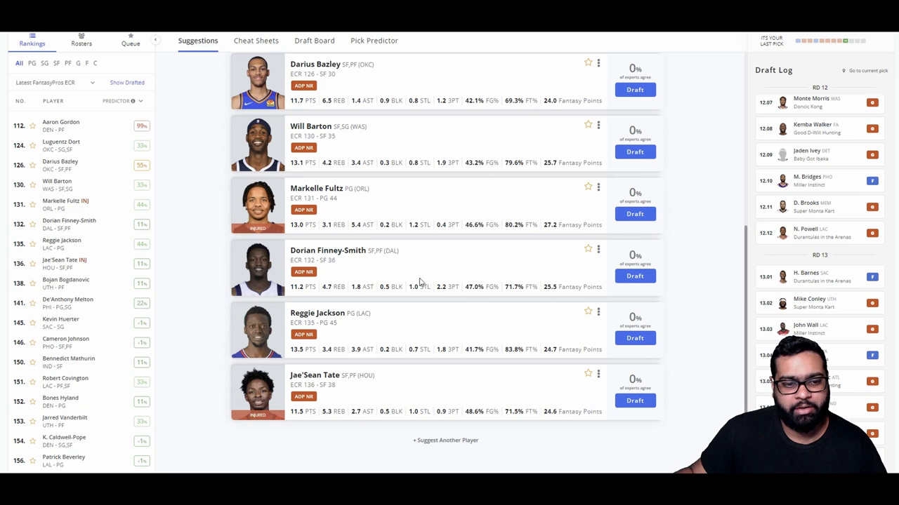
pyautogui.moveTo(376, 275)
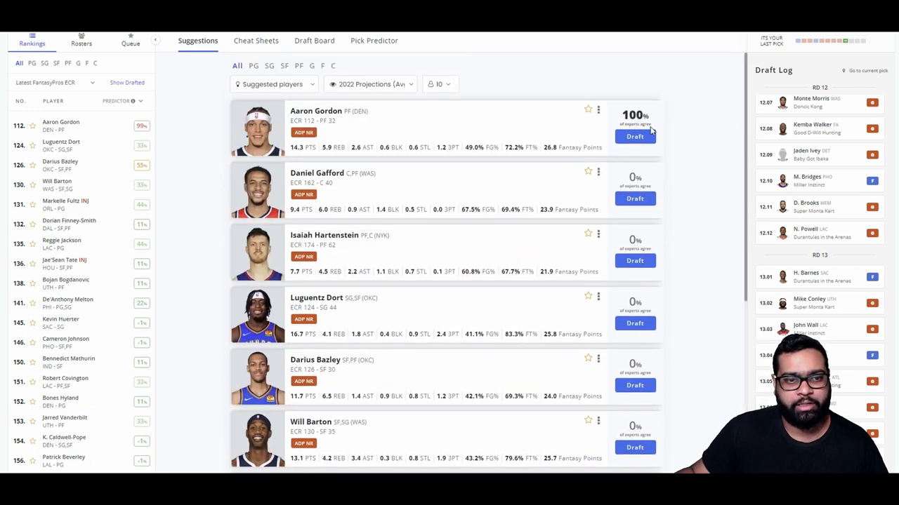
# Draft Aaron Gordon with the final pick, completing the team graded B (86/100).
pyautogui.click(314, 39)
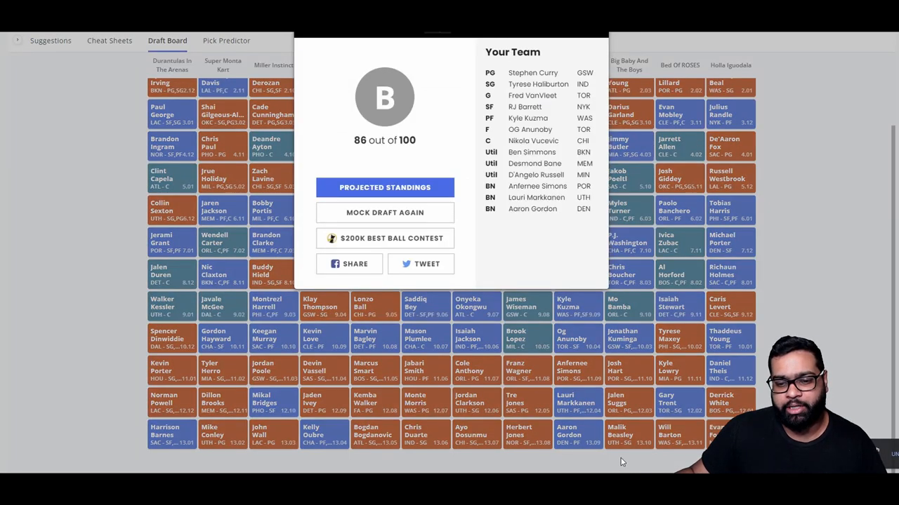
pyautogui.moveTo(472, 260)
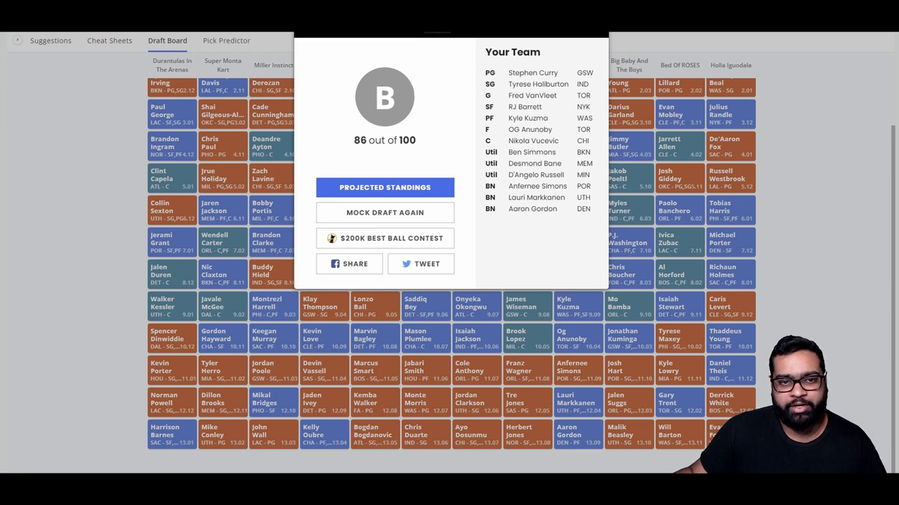
pyautogui.moveTo(496, 98)
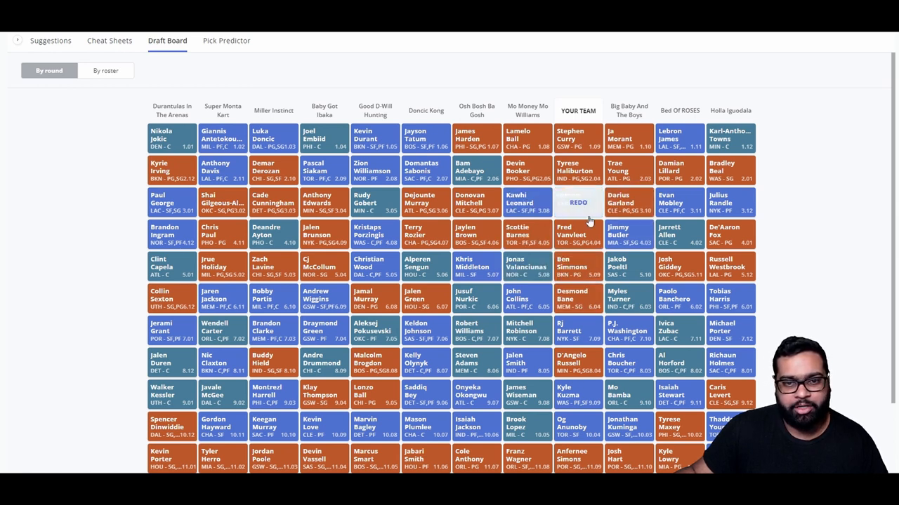
pyautogui.click(578, 202)
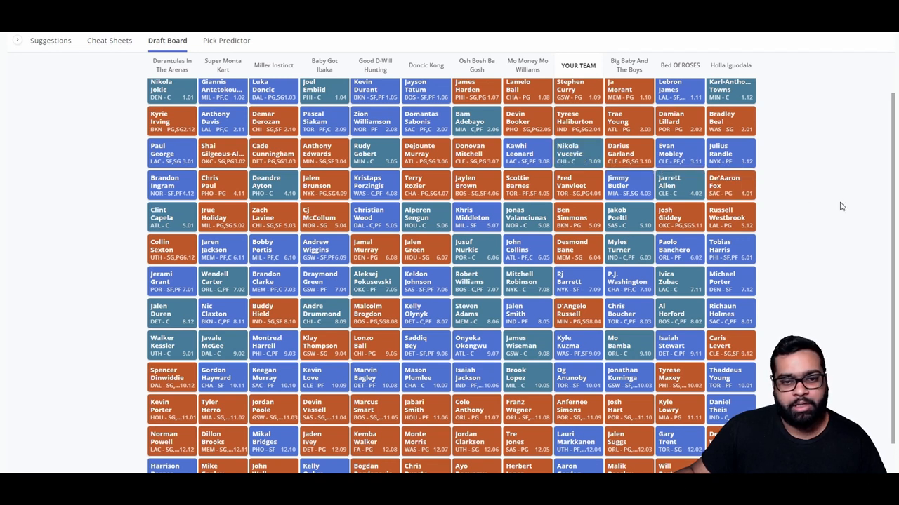
pyautogui.moveTo(629, 153)
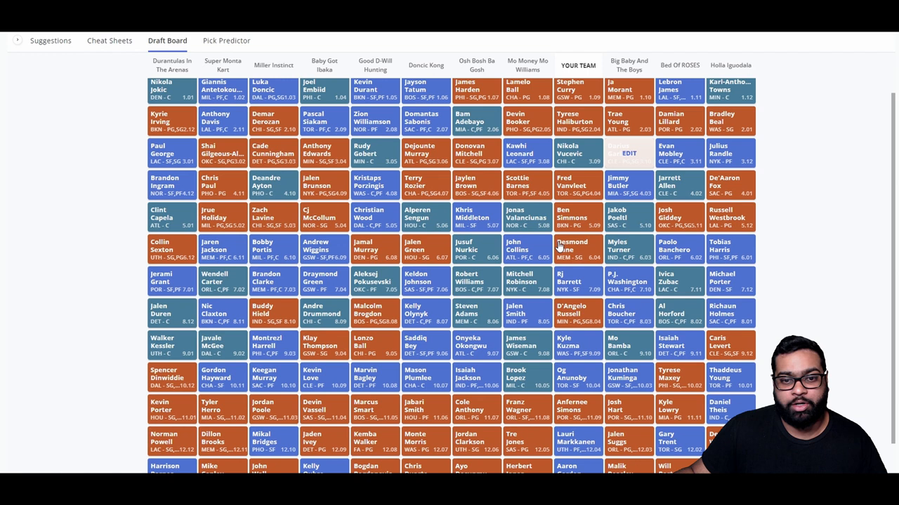